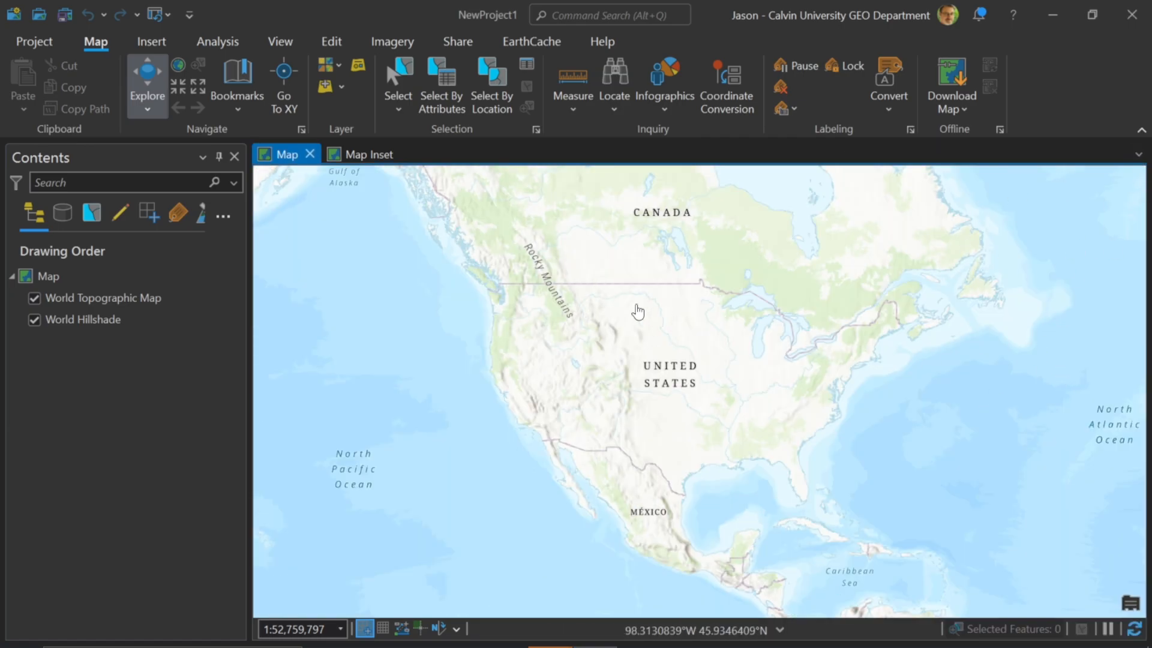
Open the Catalog pane from the View tab's Windows group
left_click(280, 41)
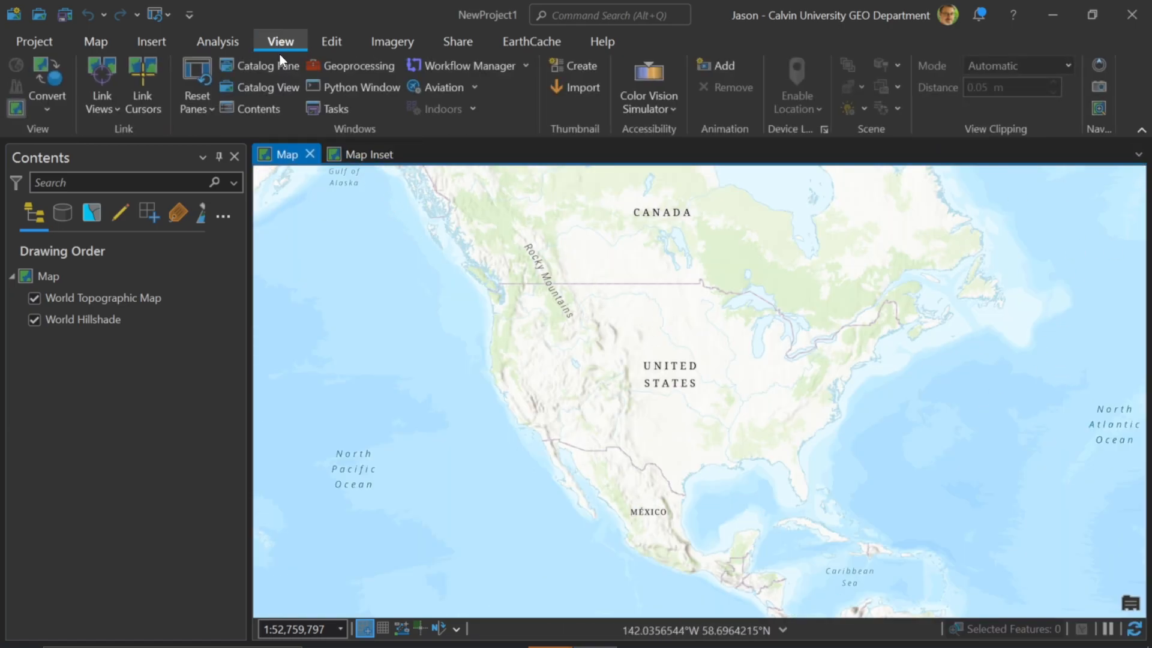
left_click(264, 66)
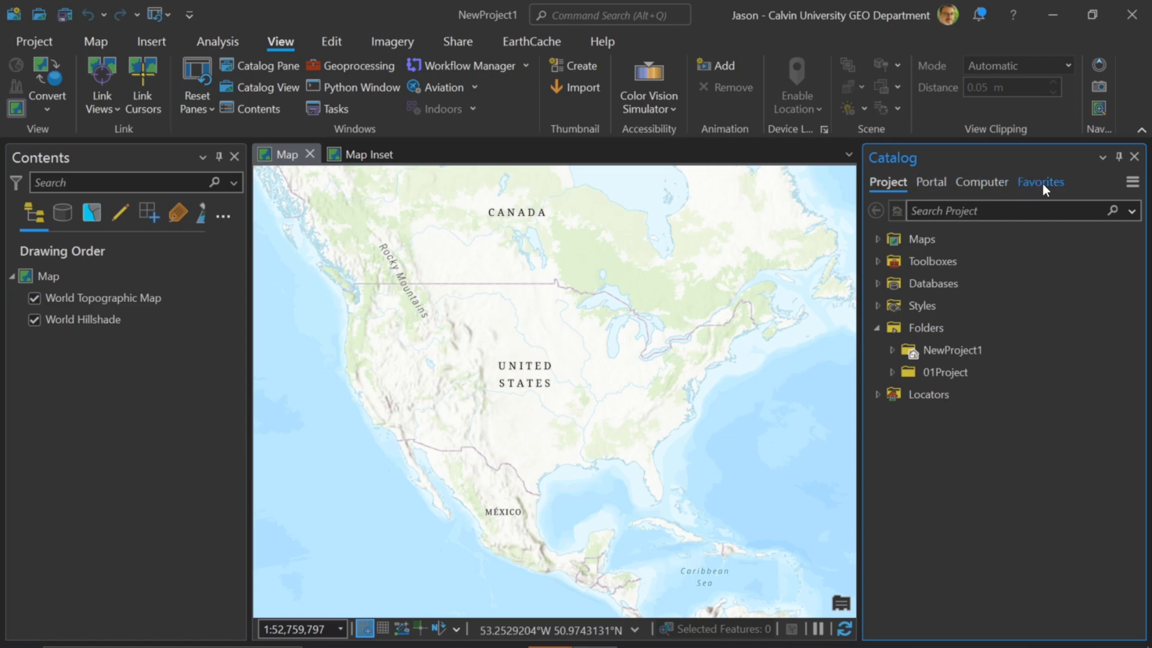
mouse_move(1036, 190)
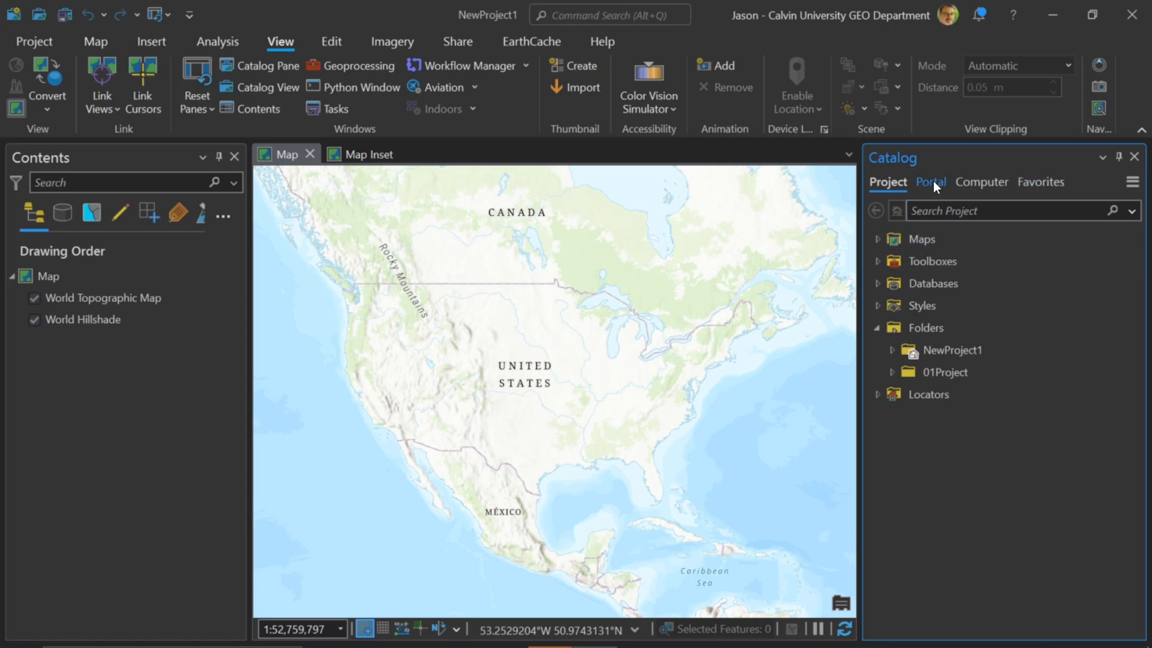
Browse Portal My Content folders and select BA - My Reports - Custom PDF Map Reports
left_click(930, 181)
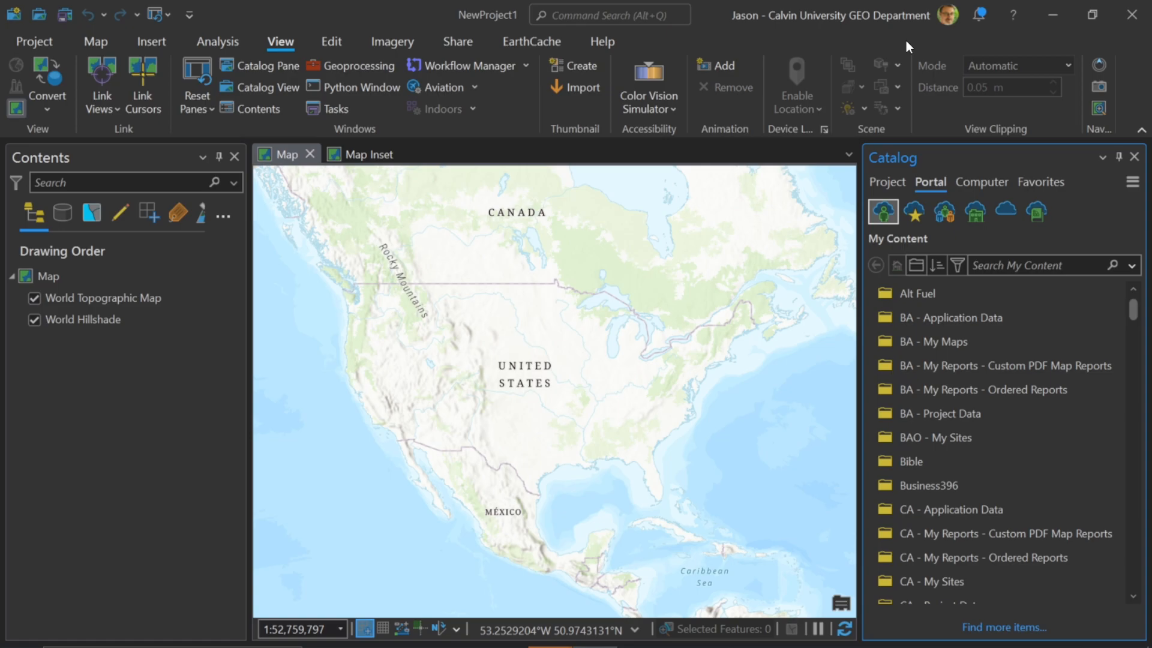
left_click(933, 485)
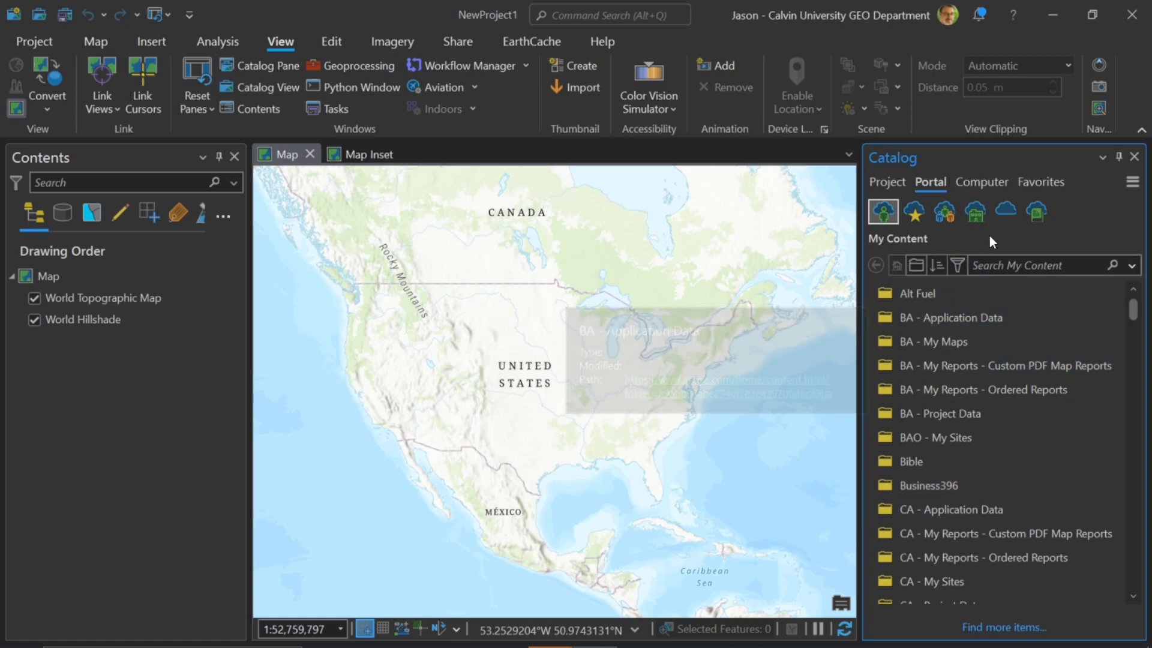
mouse_move(991, 241)
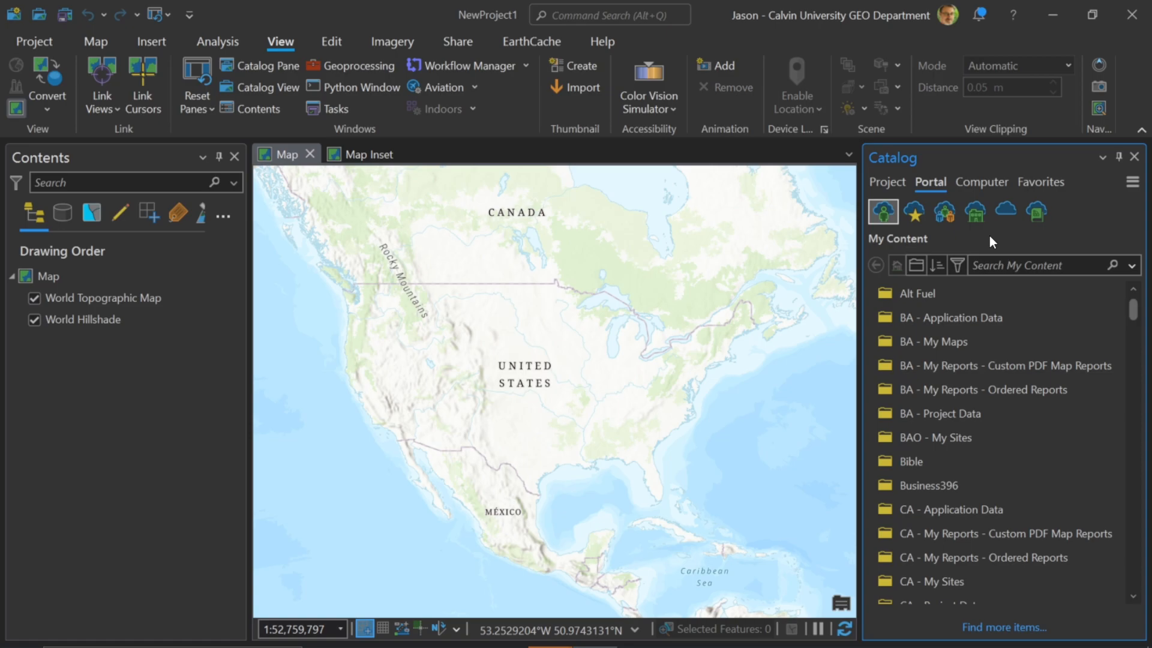
mouse_move(922, 75)
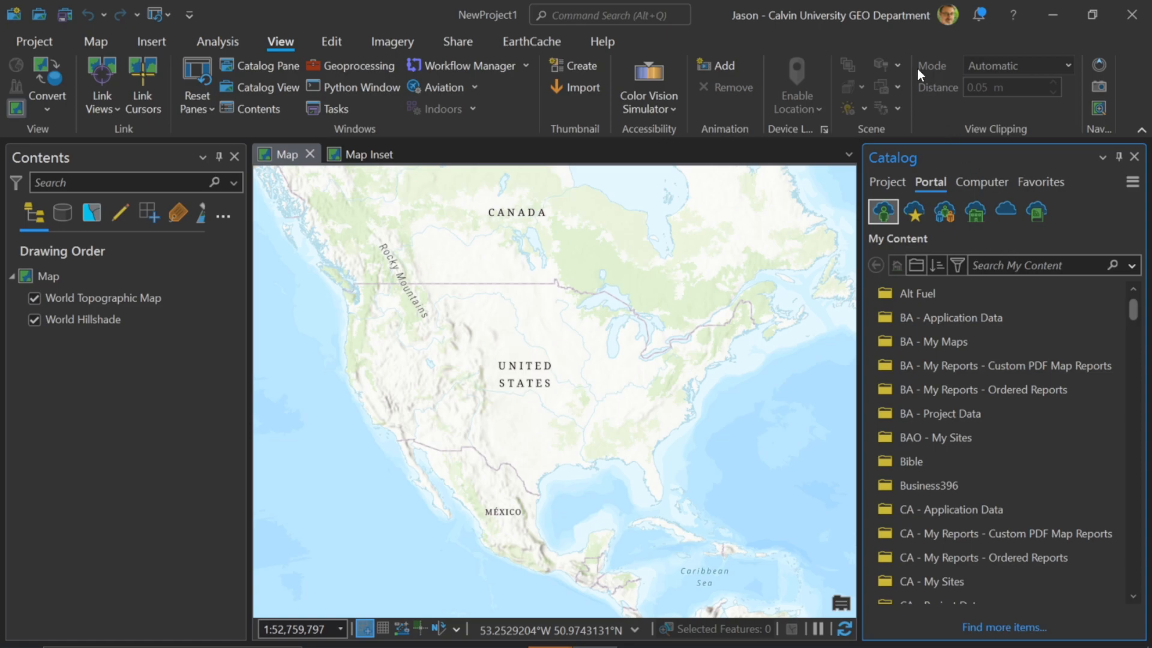
mouse_move(874, 62)
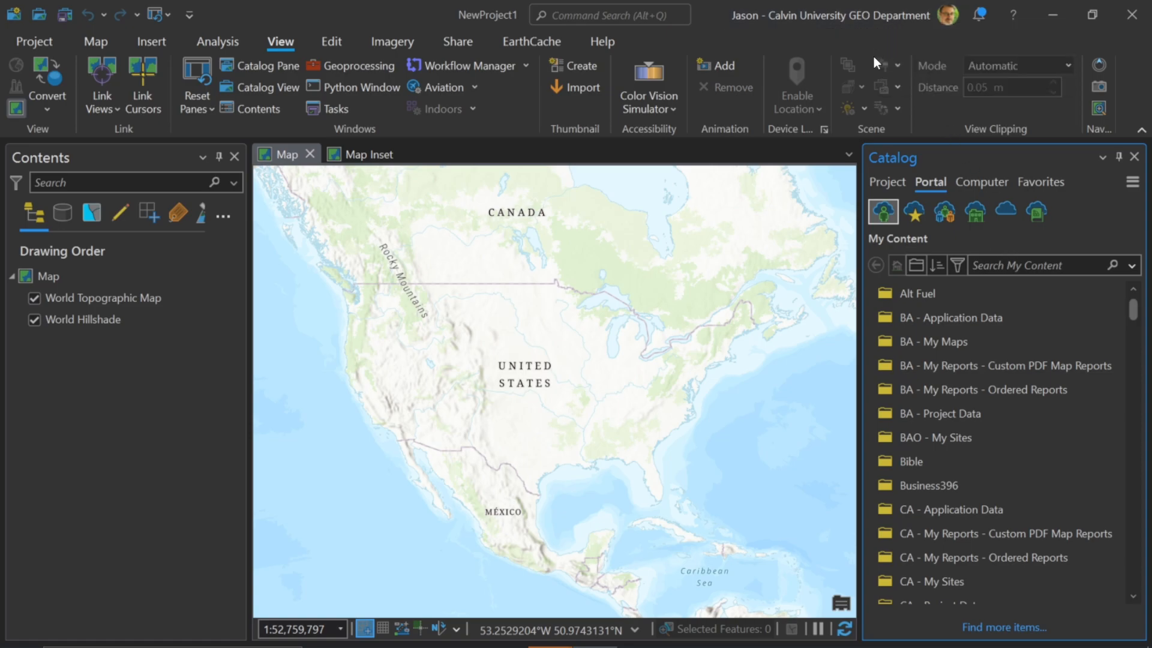
left_click(999, 365)
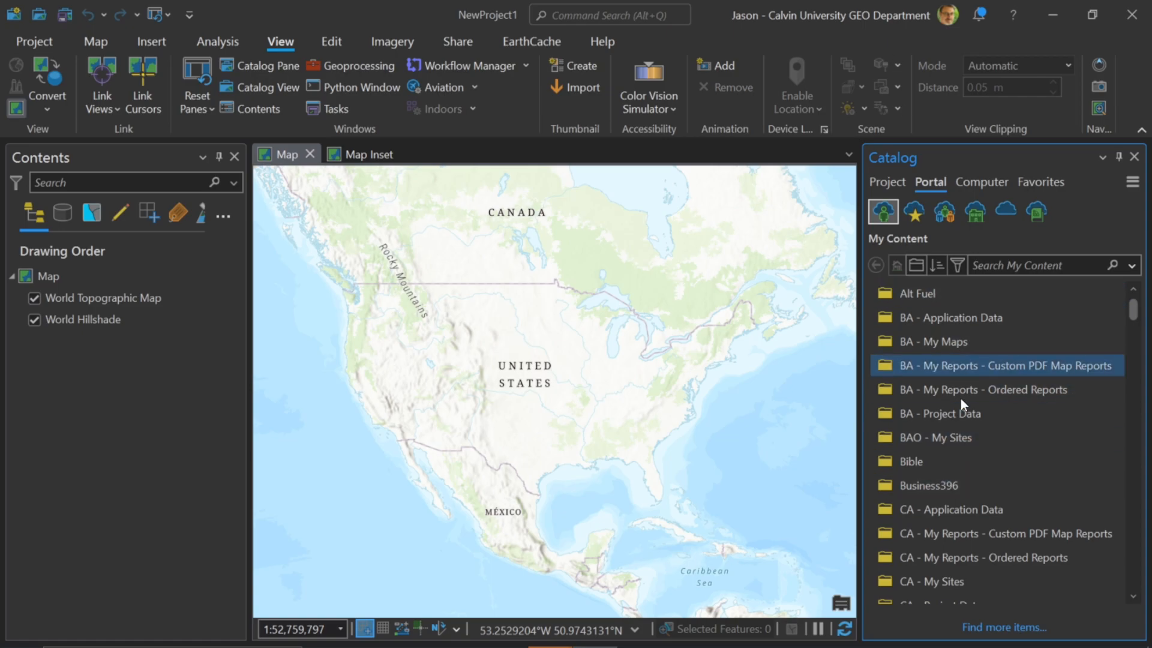
mouse_move(982, 389)
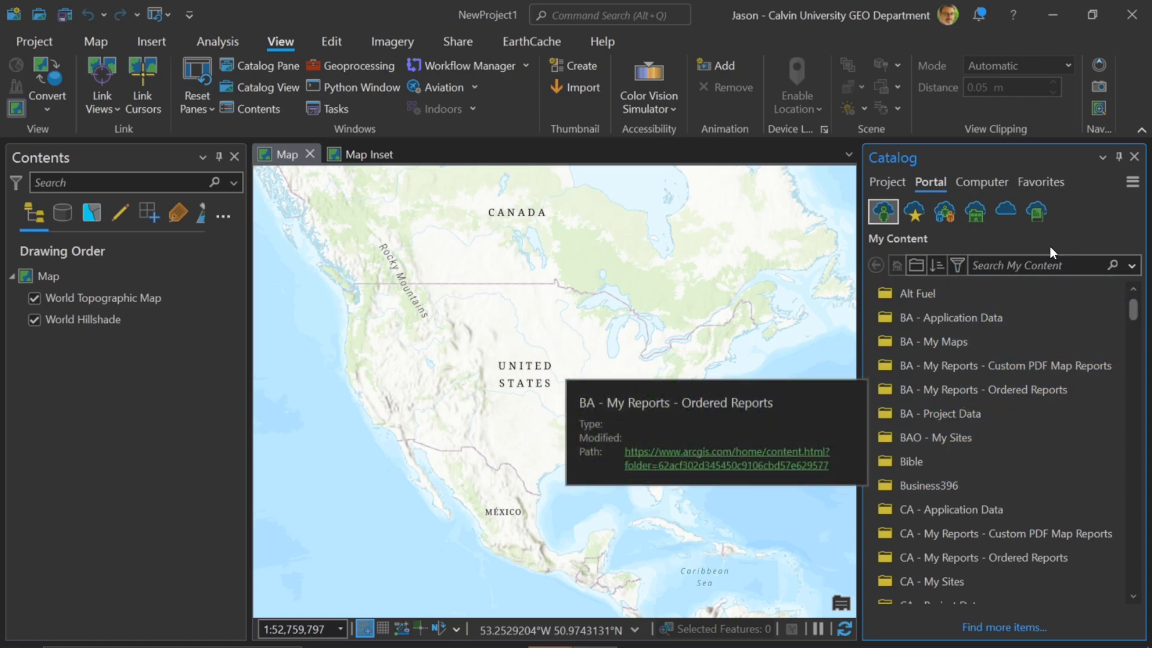
mouse_move(962, 247)
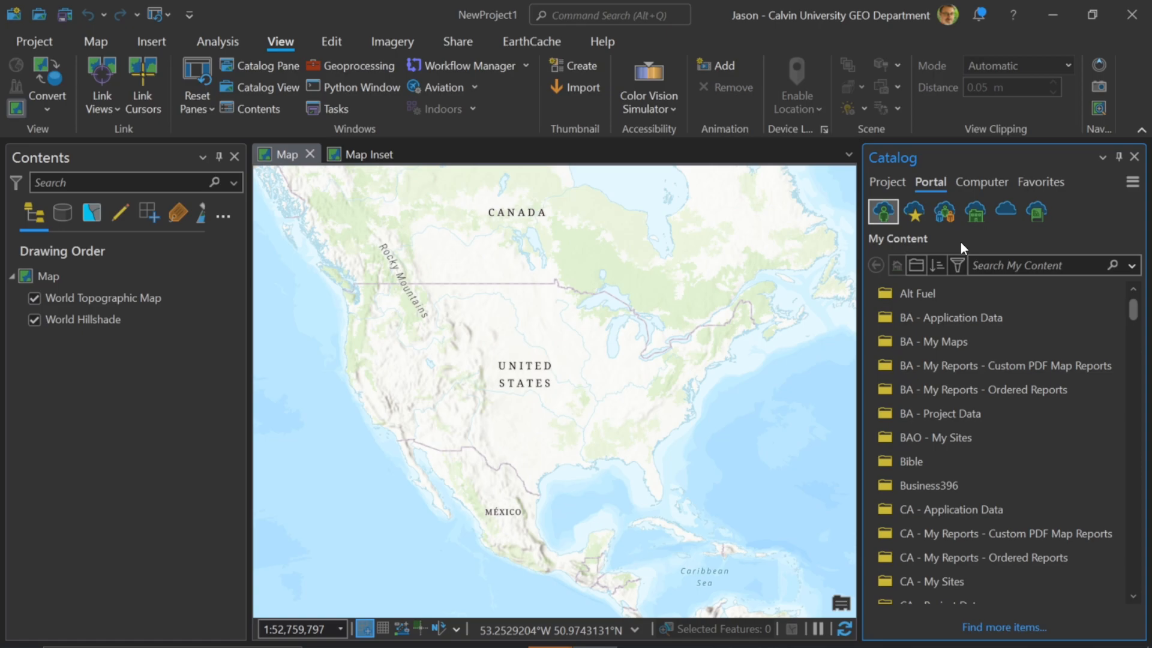
mouse_move(914, 211)
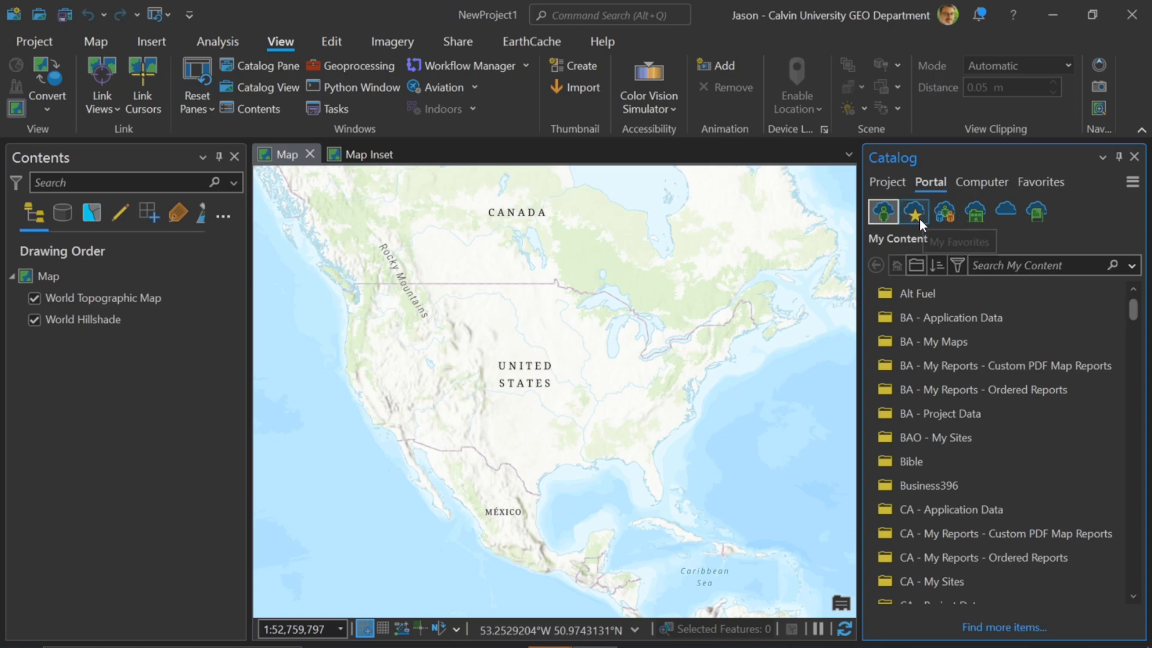
Show My Favorites portal items, including 2016 USA Population Density
left_click(913, 212)
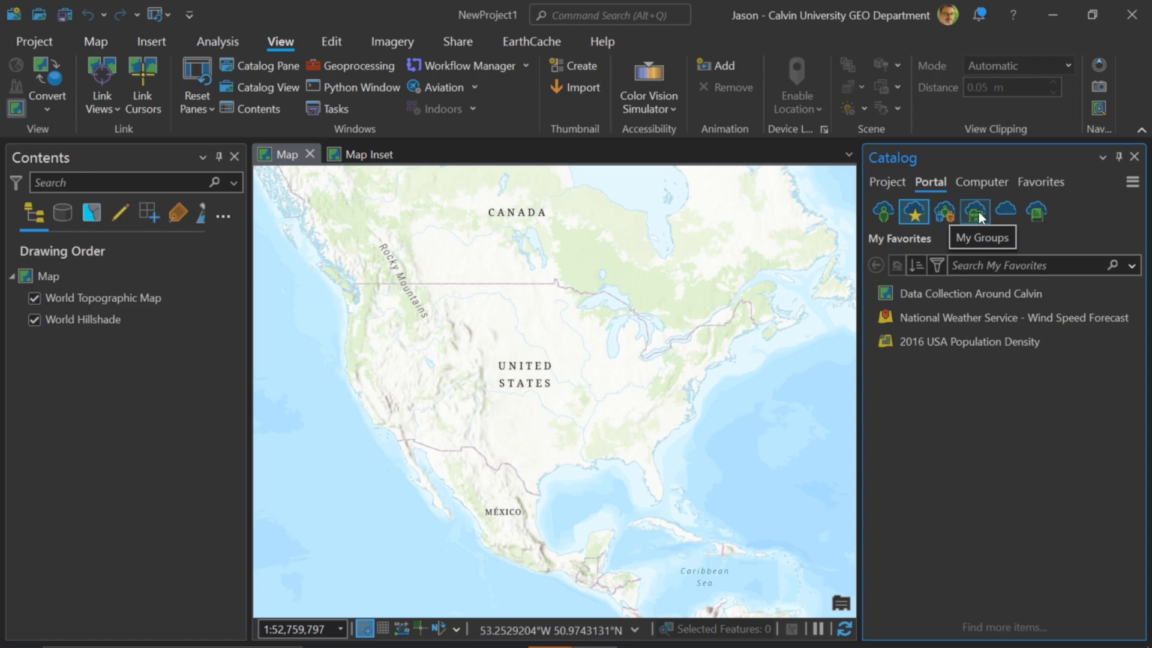
mouse_move(1005, 211)
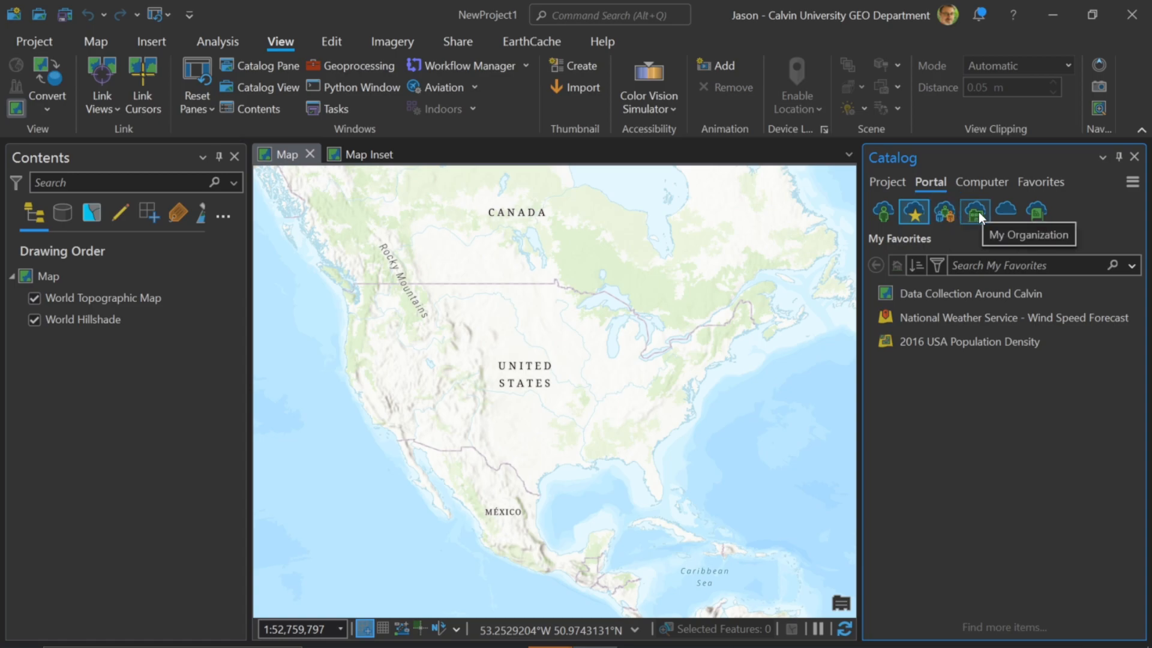
mouse_move(1005, 211)
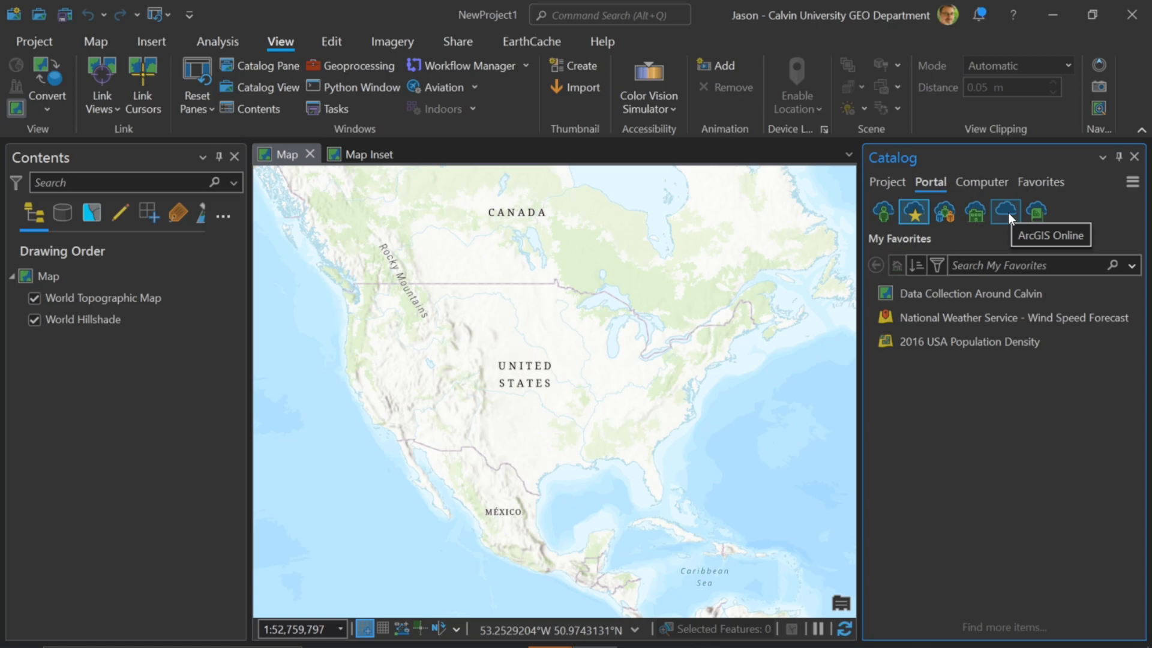
mouse_move(867, 38)
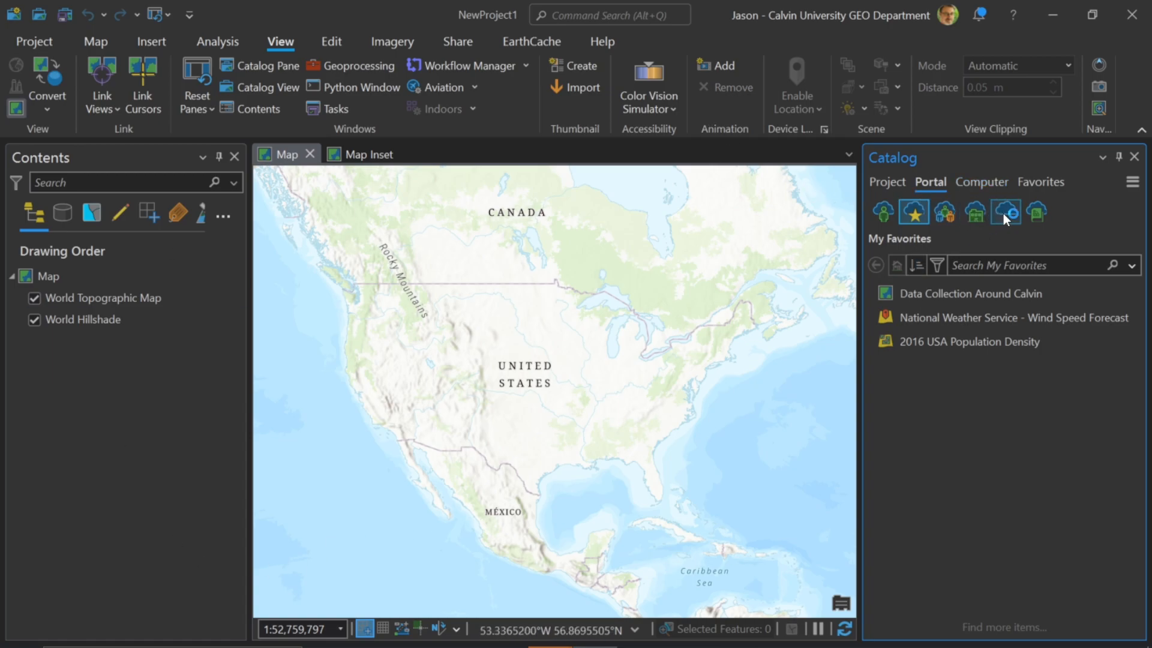
Browse public ArcGIS Online content and open the item type, date and sharing filters
left_click(1004, 212)
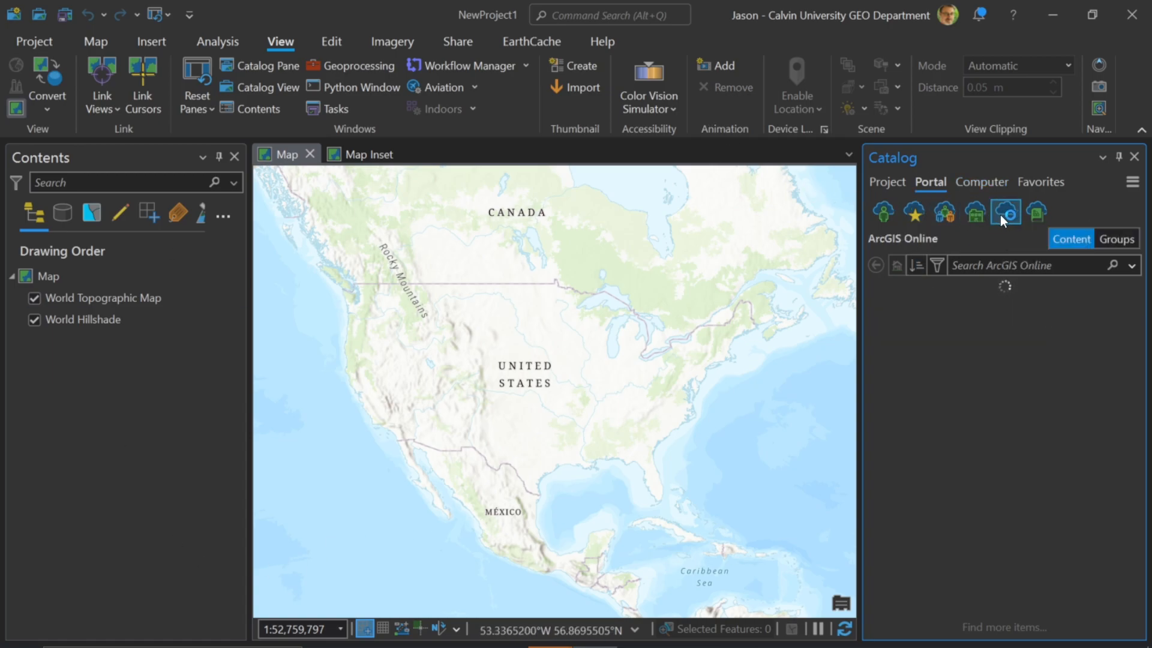
left_click(1005, 211)
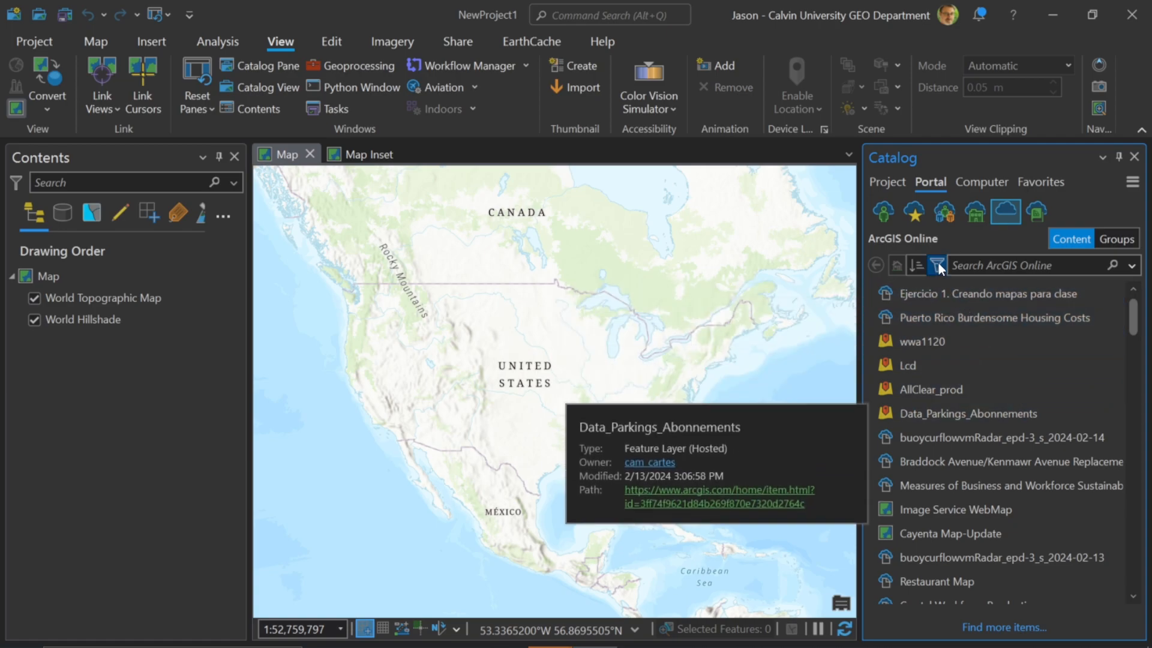
left_click(936, 265)
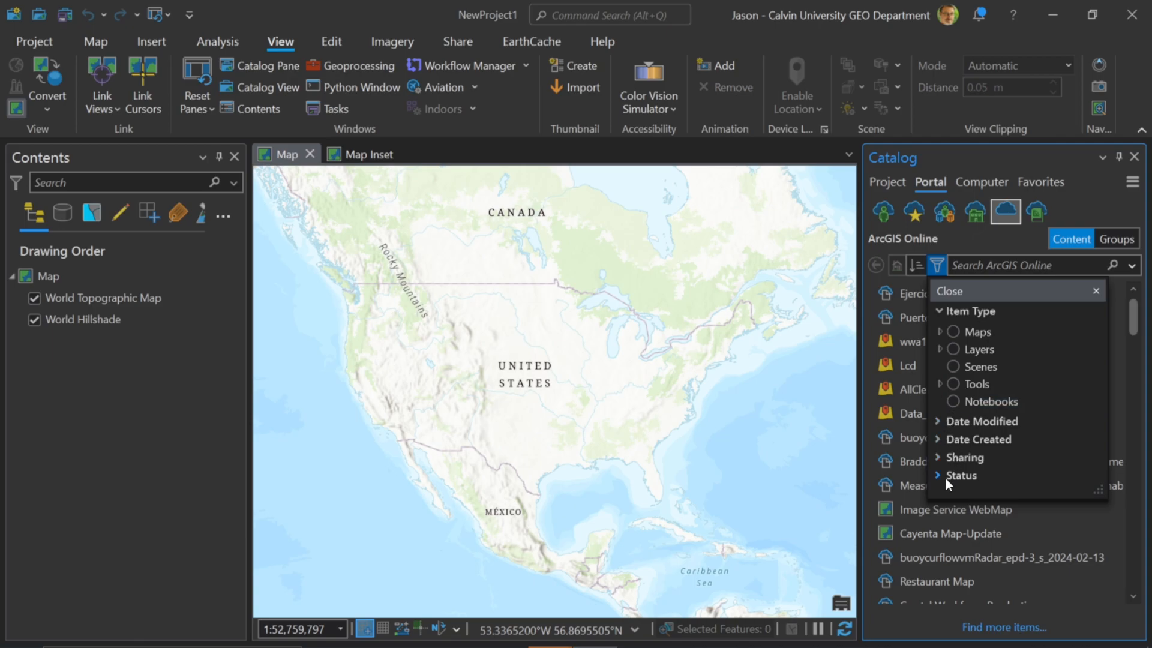
mouse_move(997, 357)
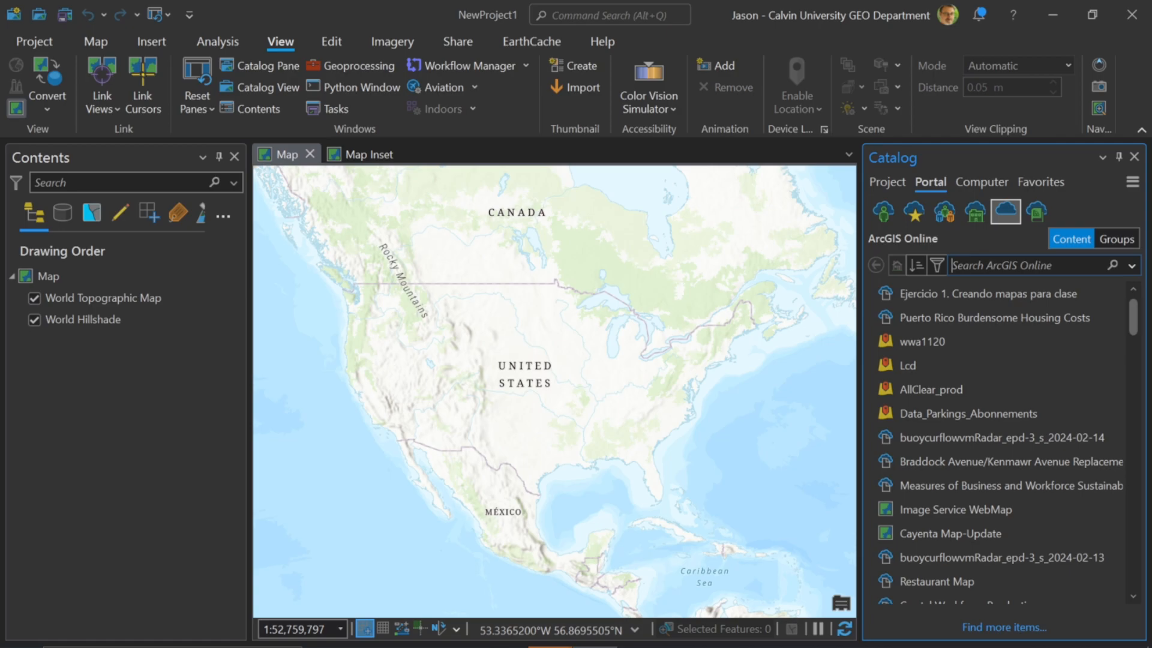
Search ArcGIS Online for 'soils', listing USA Soils Map Units and World Soil Groups
type("soils")
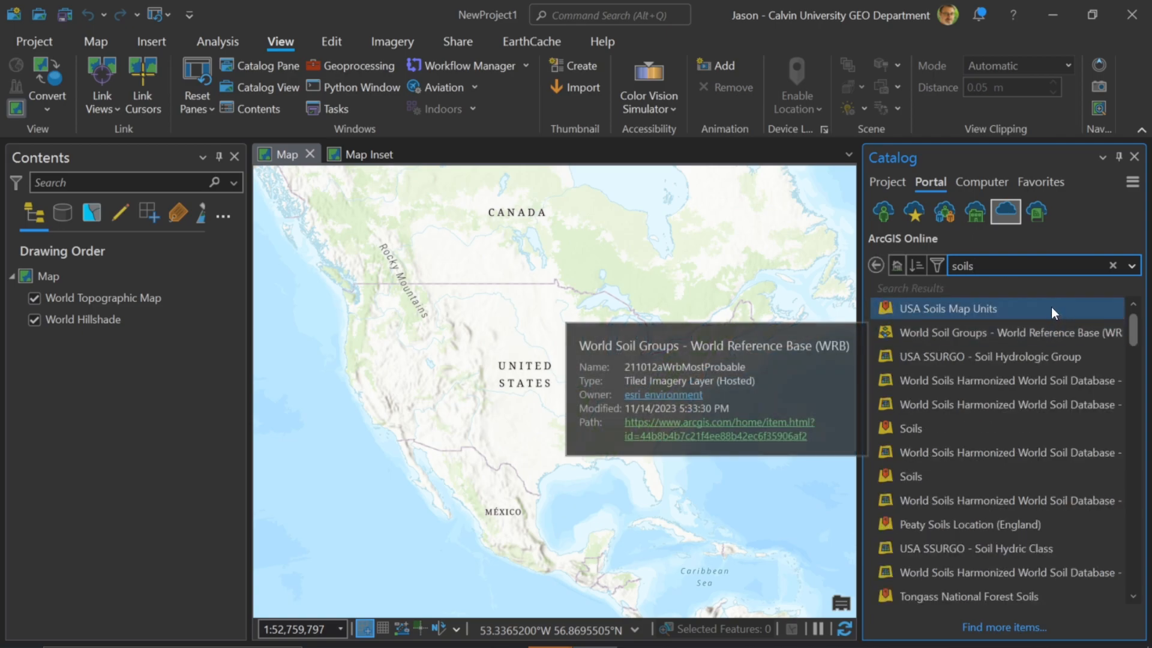
mouse_move(991, 332)
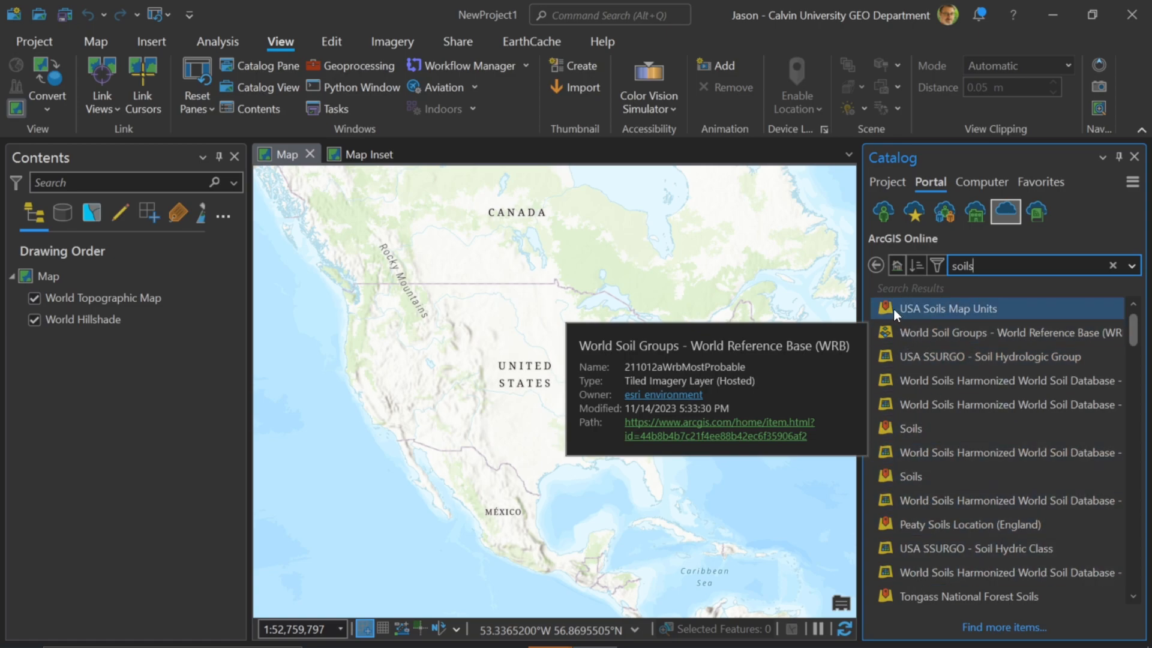
mouse_move(948, 308)
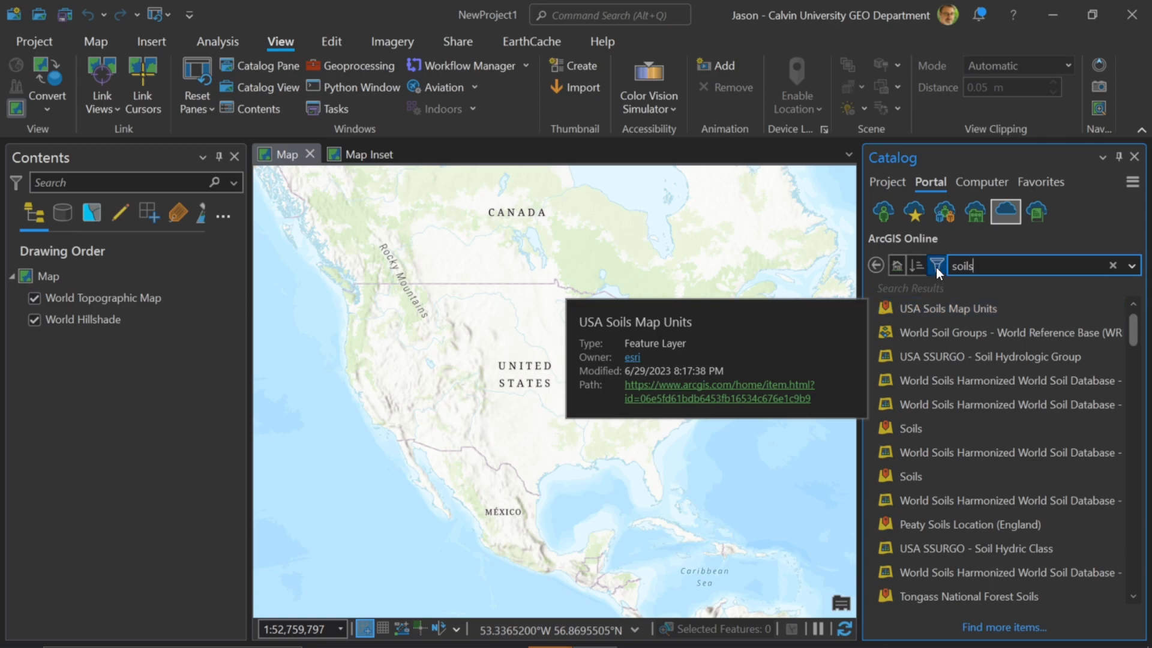
left_click(937, 265)
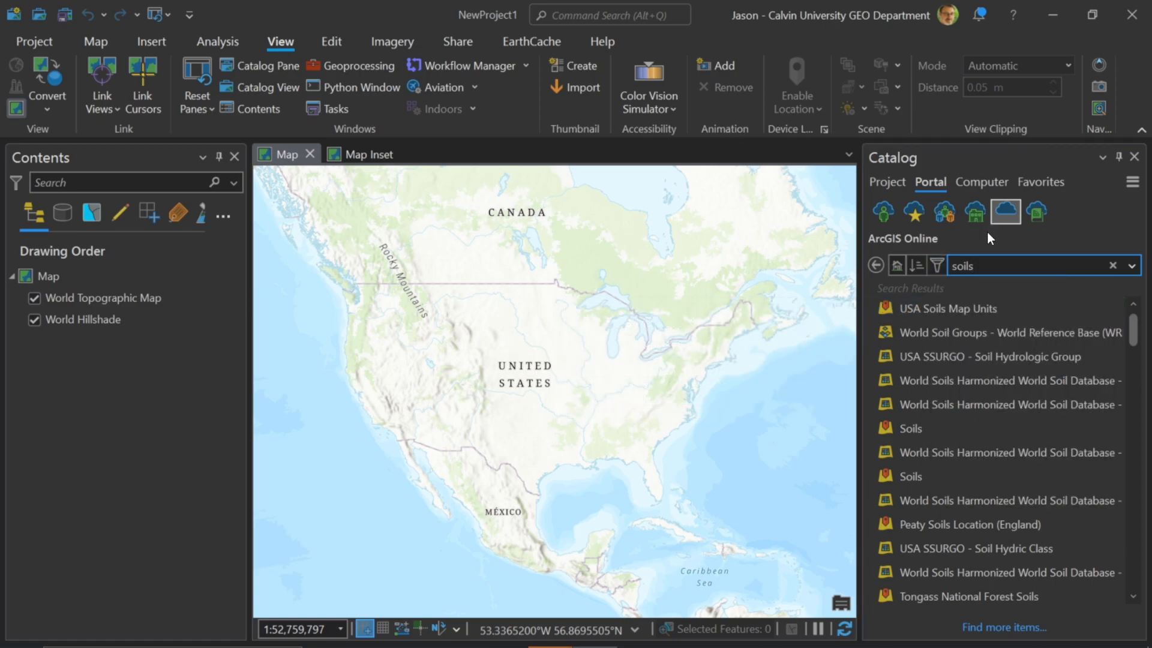
left_click(955, 307)
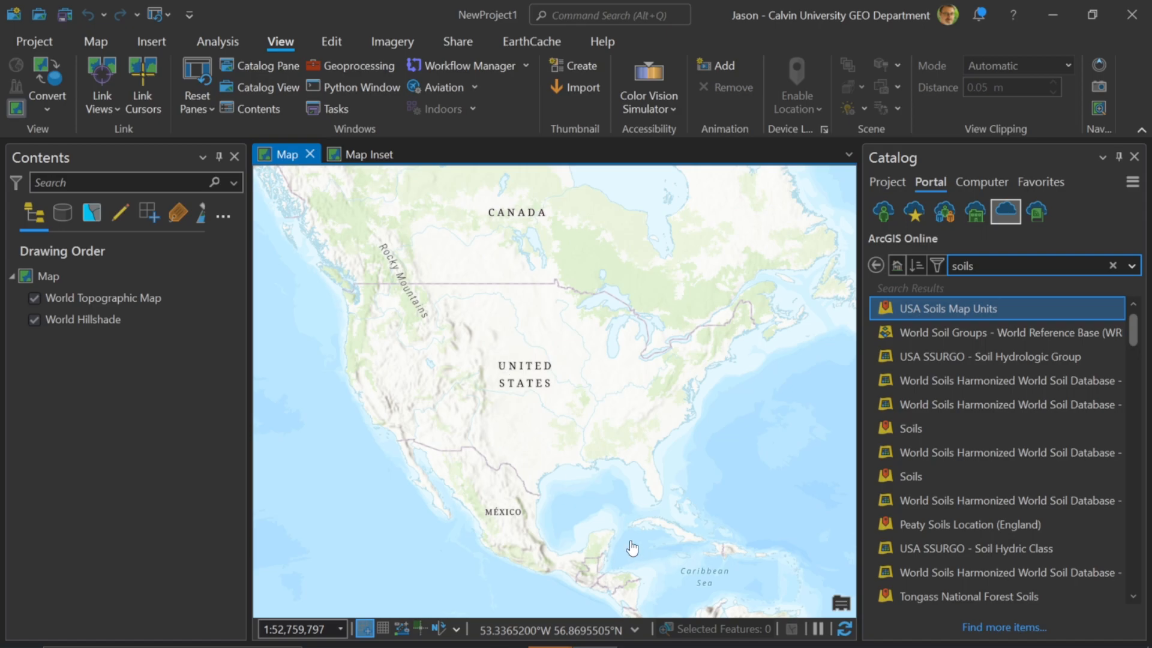
Add USA Soils Map Units and zoom near West Plains until soil polygons draw
double_click(967, 307)
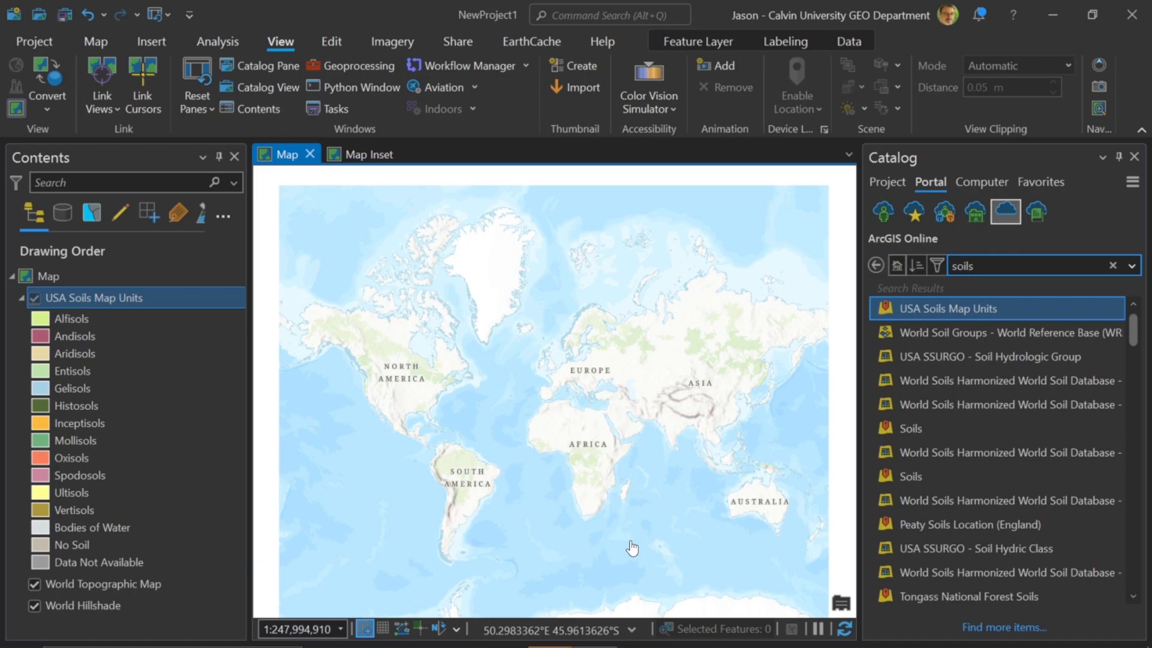
mouse_move(747, 464)
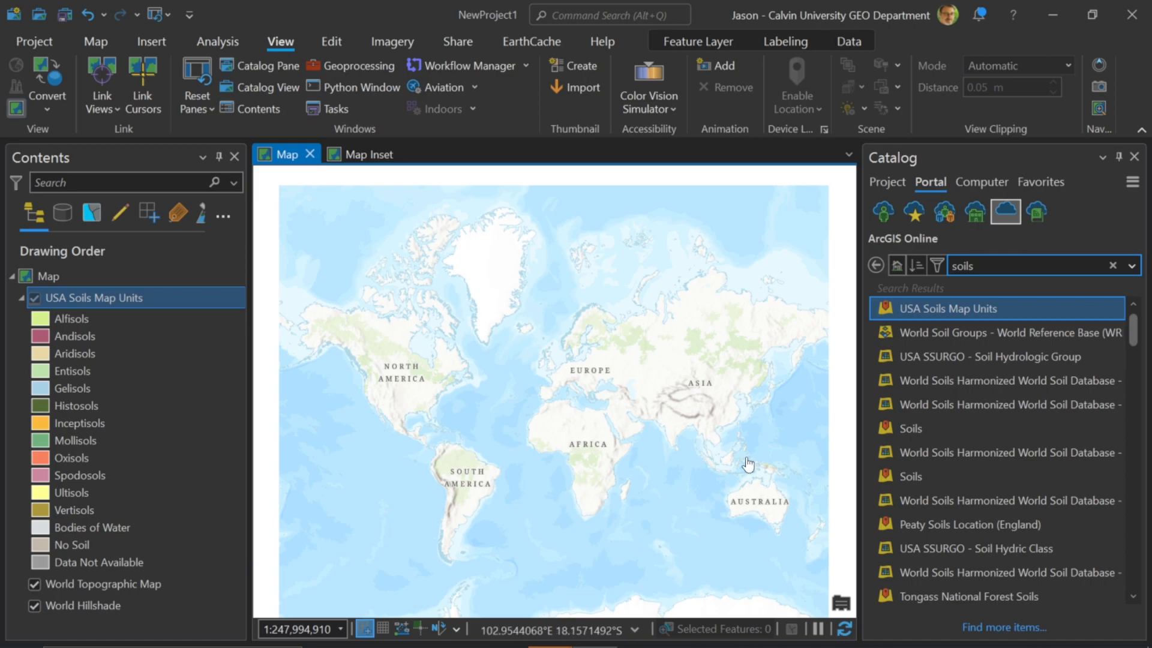
mouse_move(909, 308)
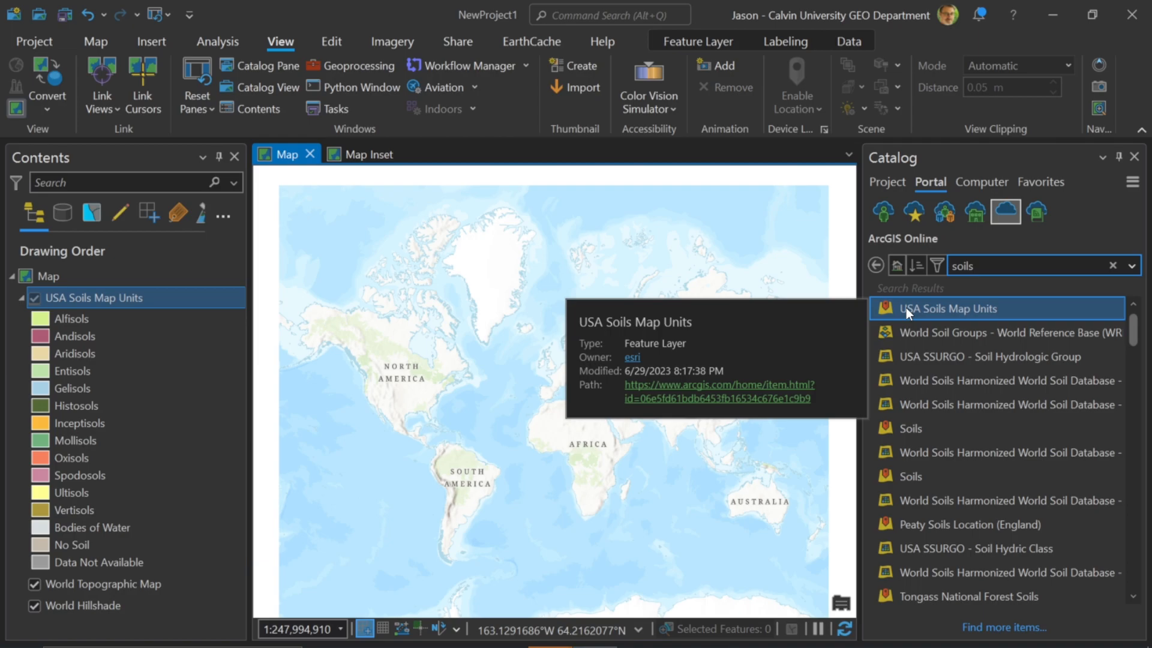
mouse_move(512, 312)
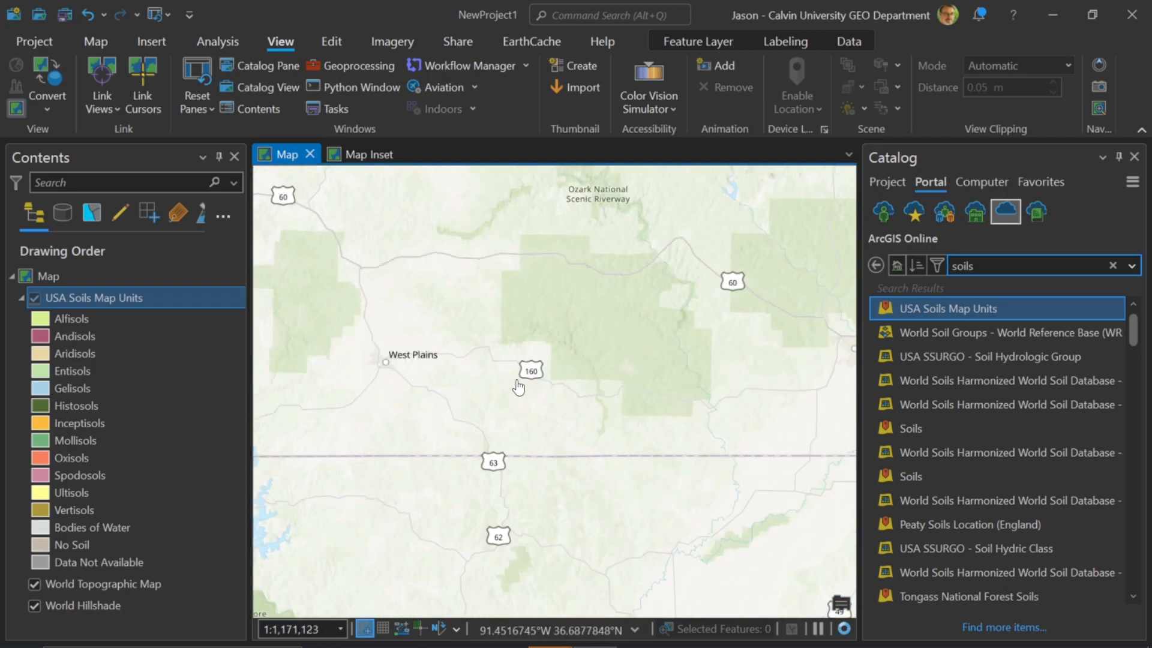
left_click(72, 318)
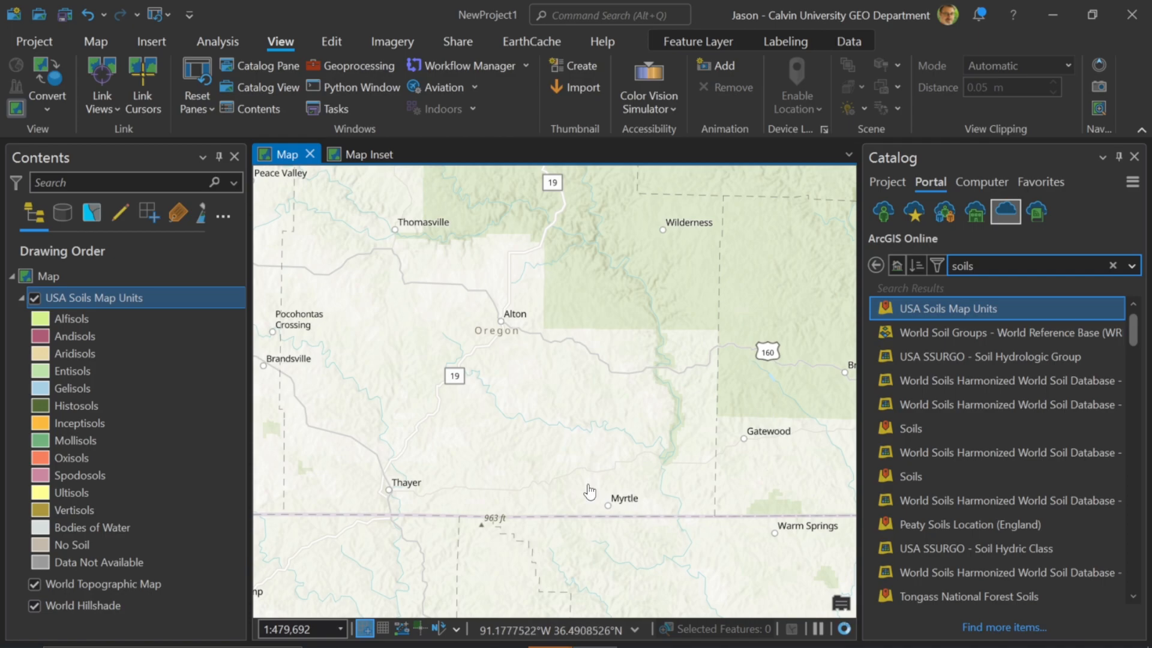
left_click_drag(588, 491, 565, 421)
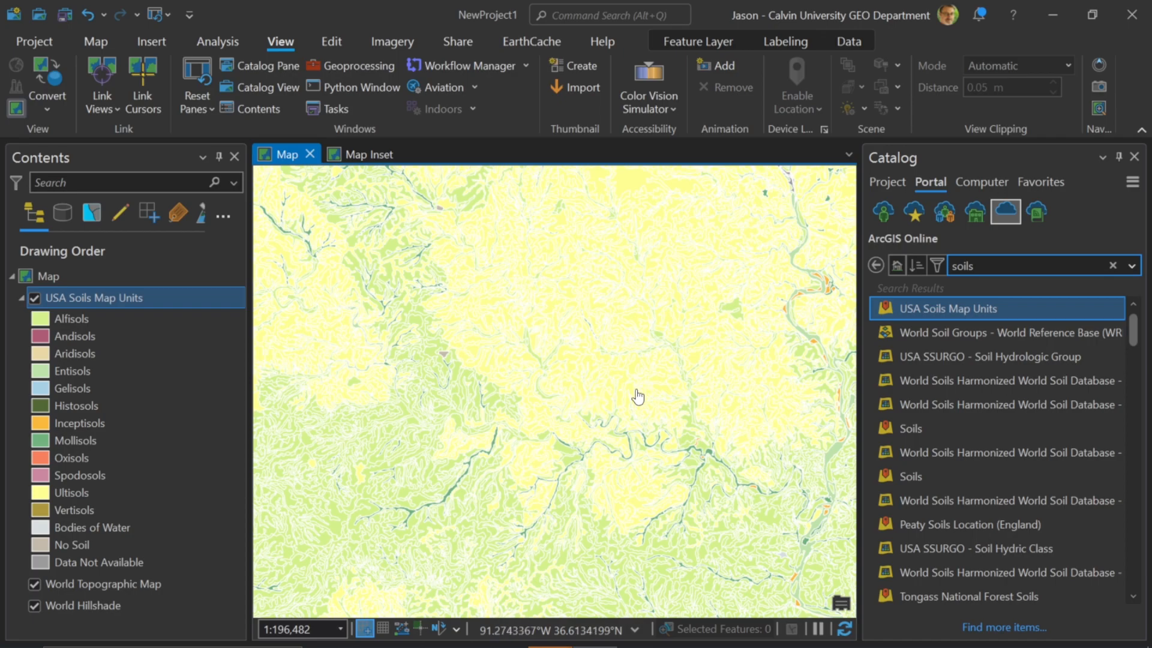
mouse_move(441, 364)
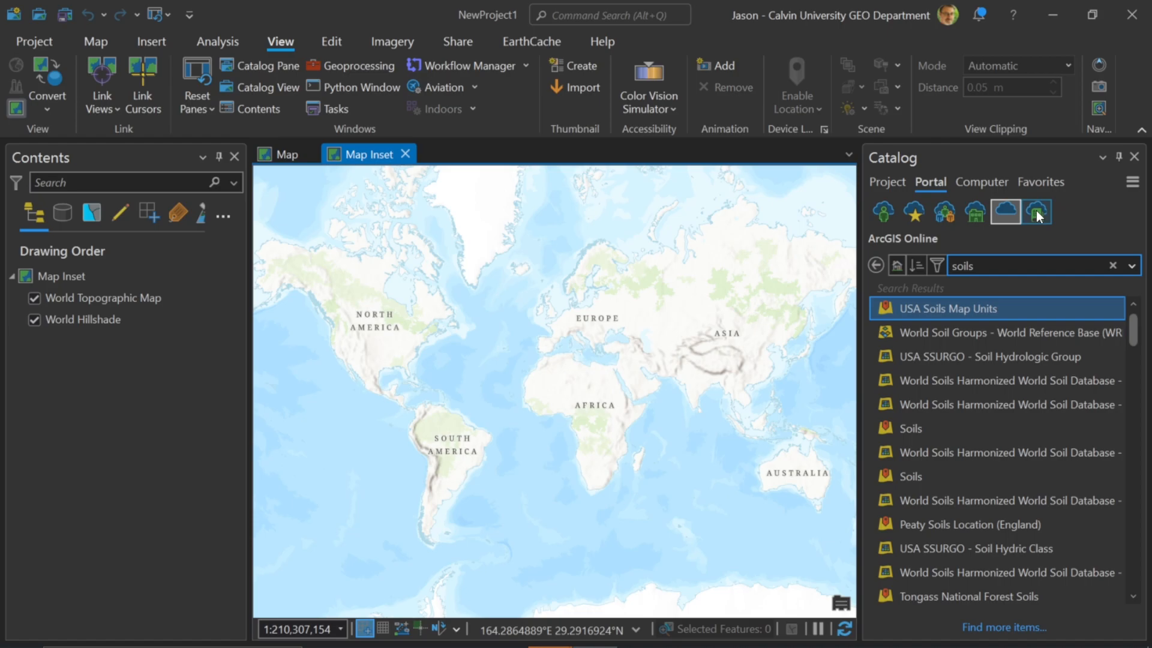
Search Living Atlas for 'terrain' and scroll down to the Terrain result
left_click(1035, 212)
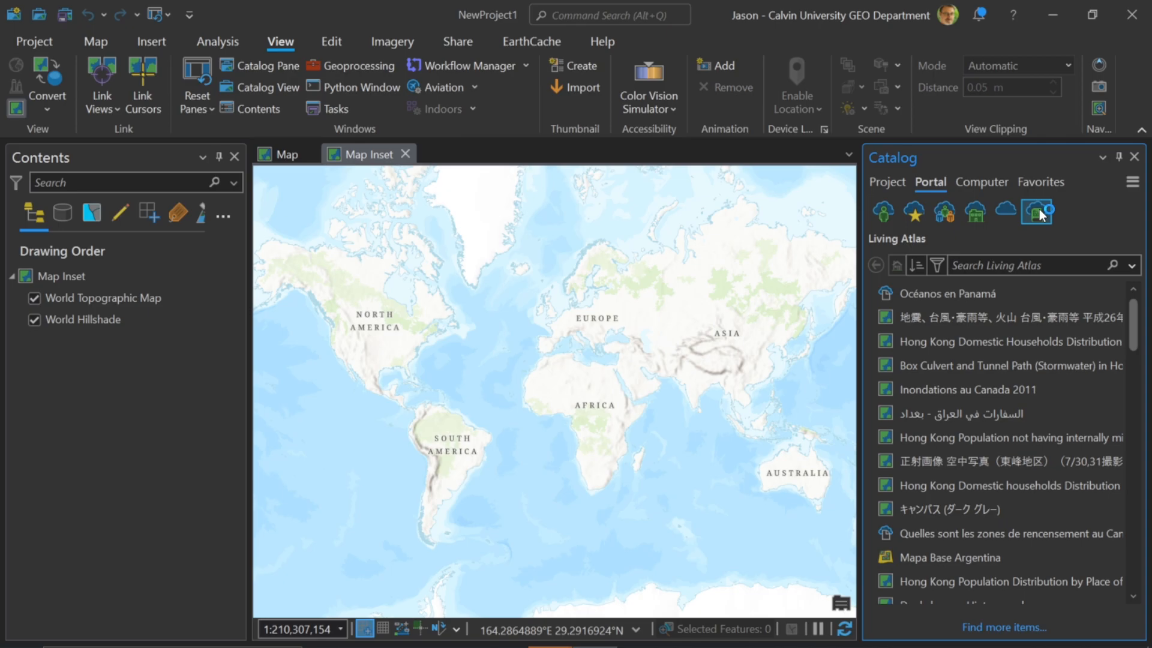
left_click(1029, 264)
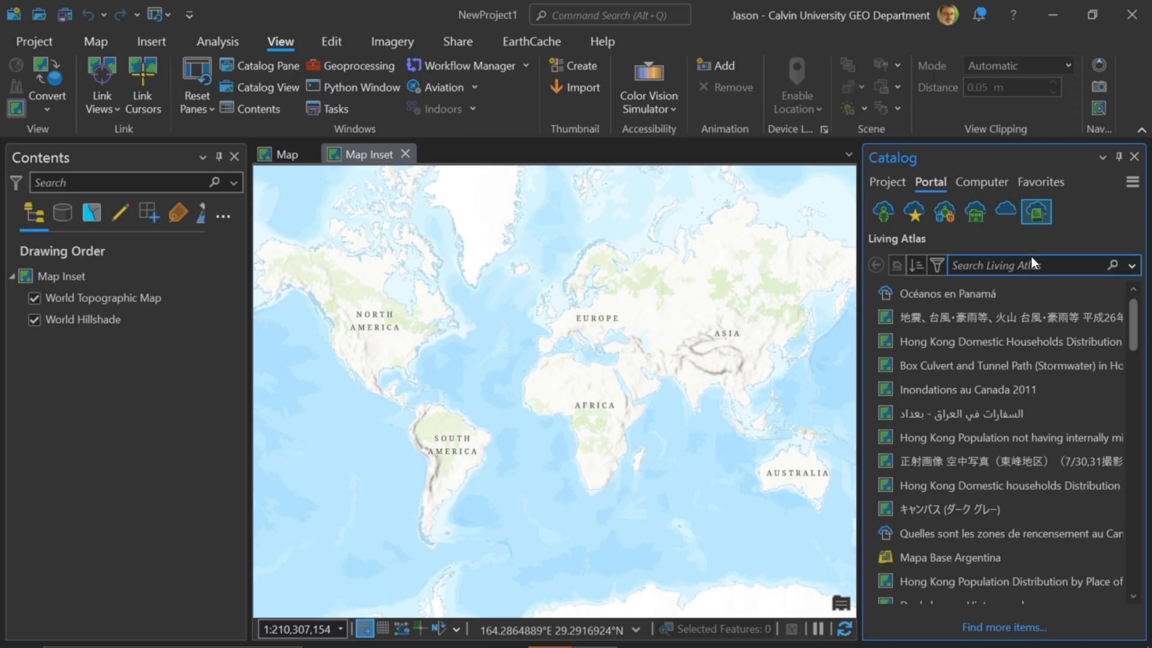
left_click(955, 294)
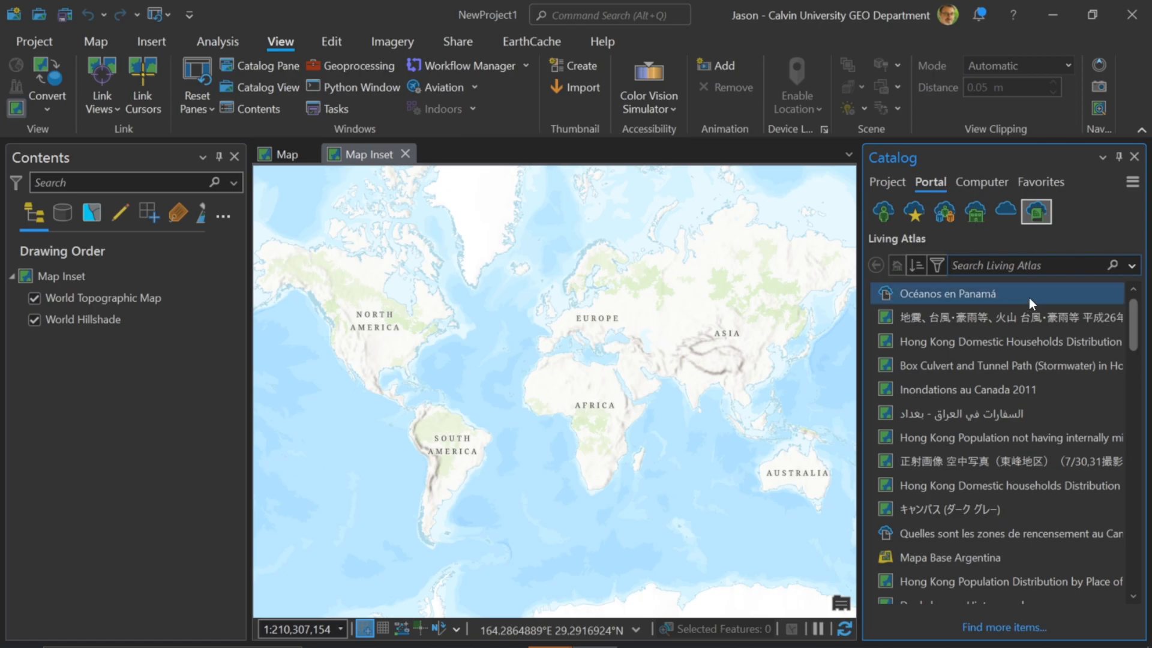
type("terrain")
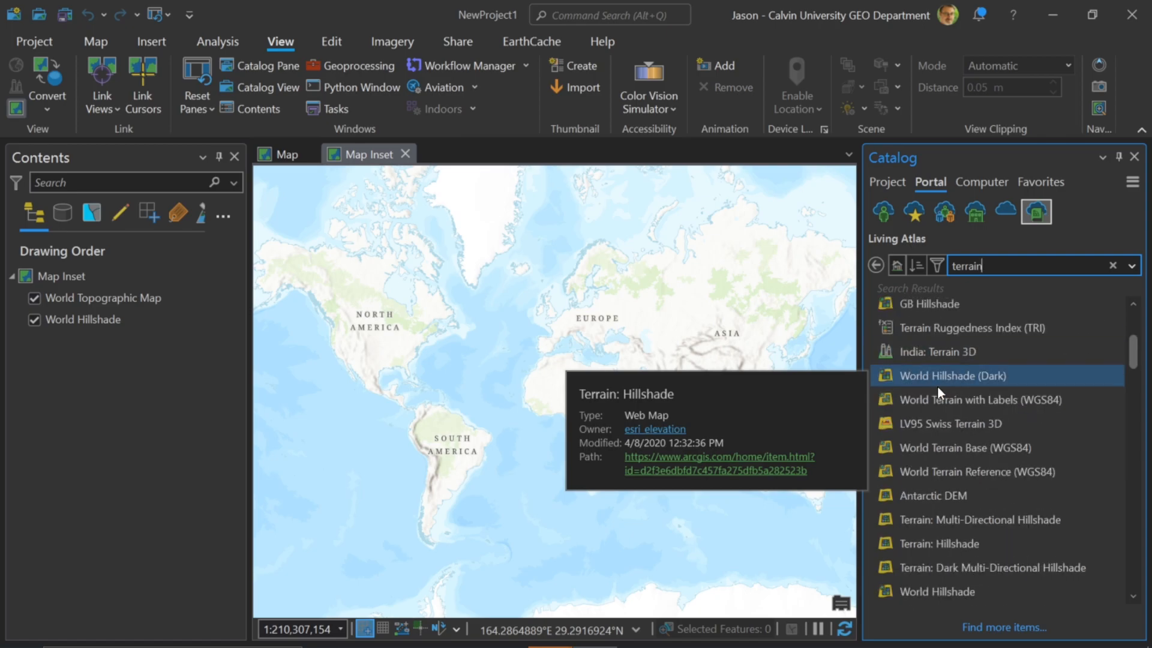
scroll("down", 3)
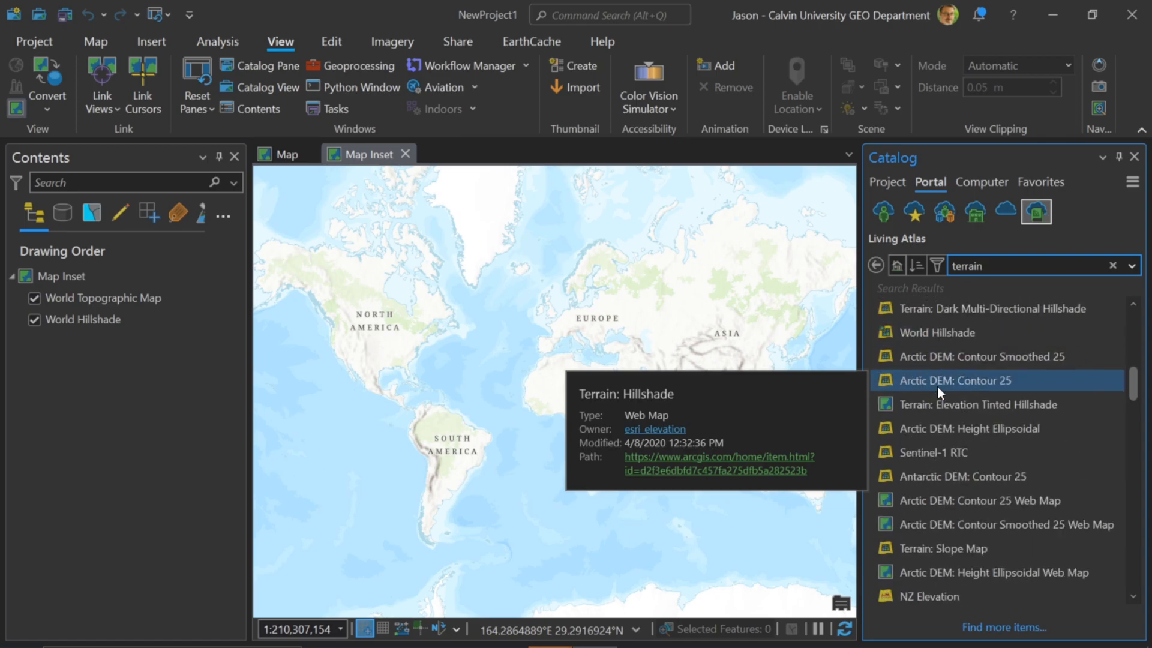
scroll("down", 3)
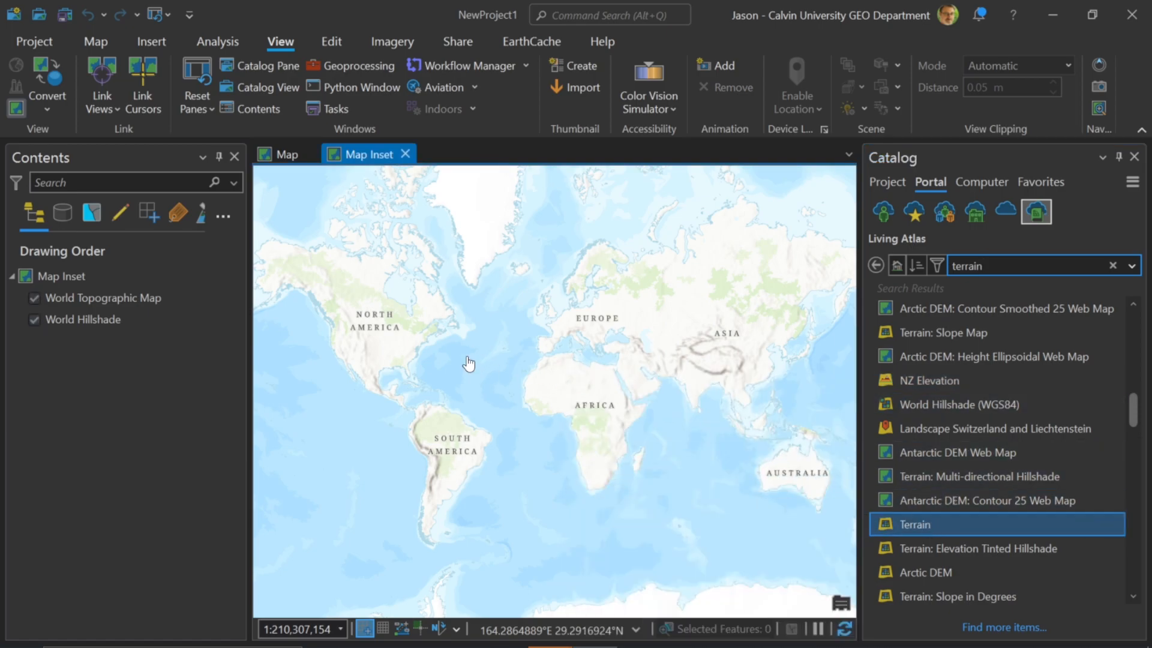
Add the Living Atlas Terrain layer to Map Inset and select it in Contents
double_click(914, 524)
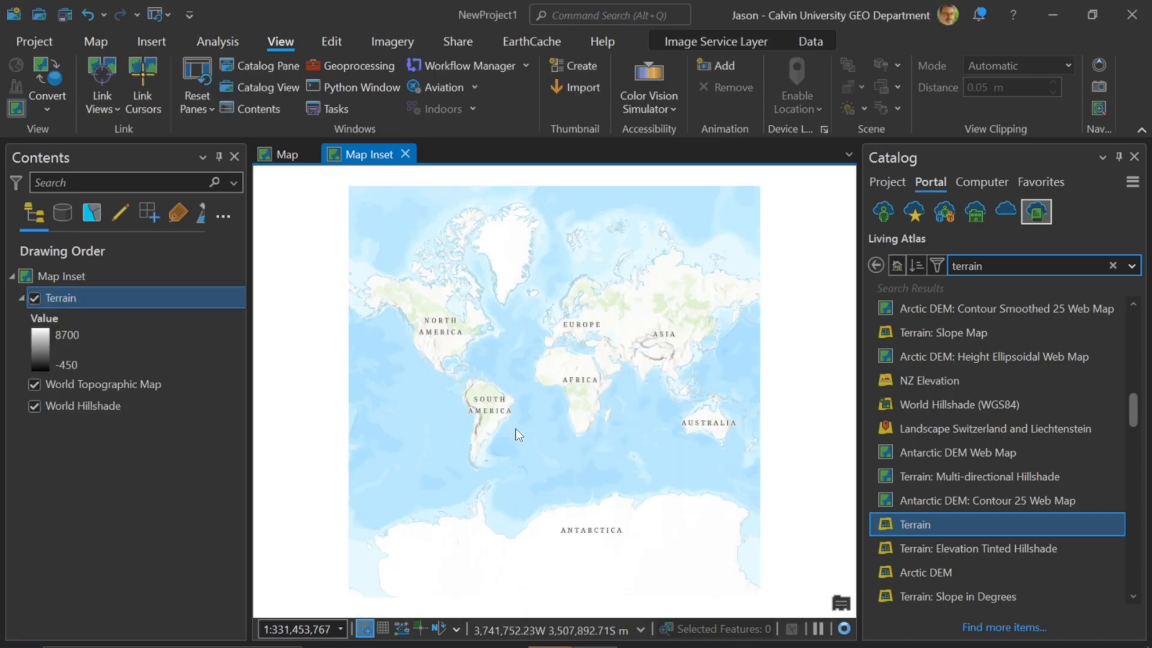
left_click(102, 383)
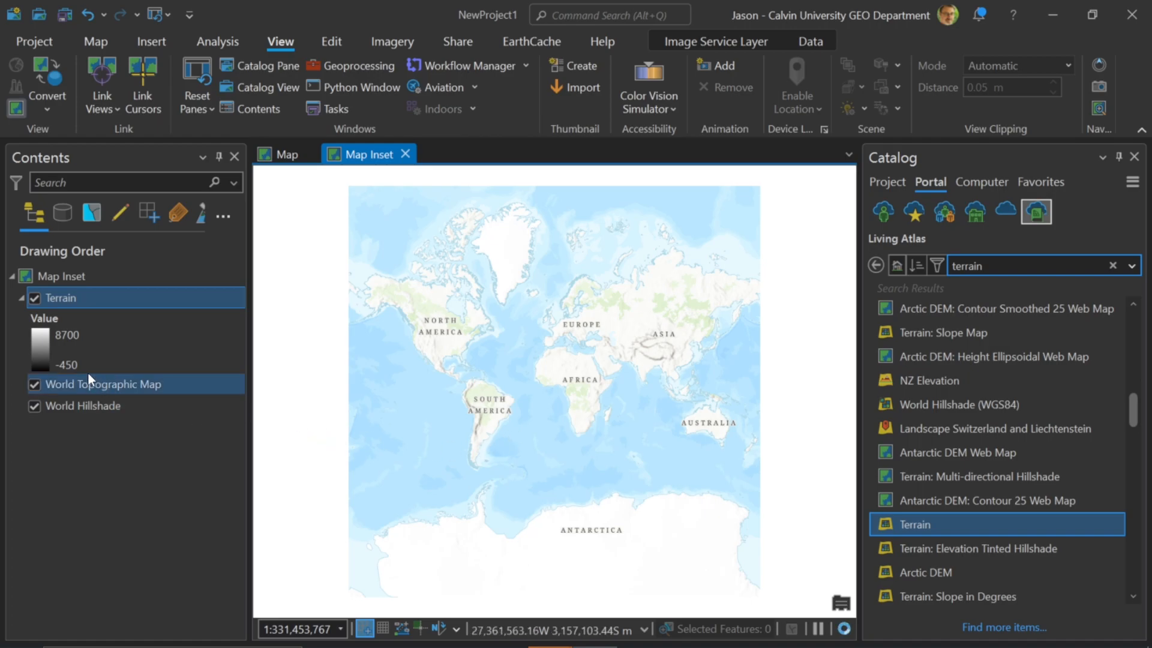
left_click(66, 342)
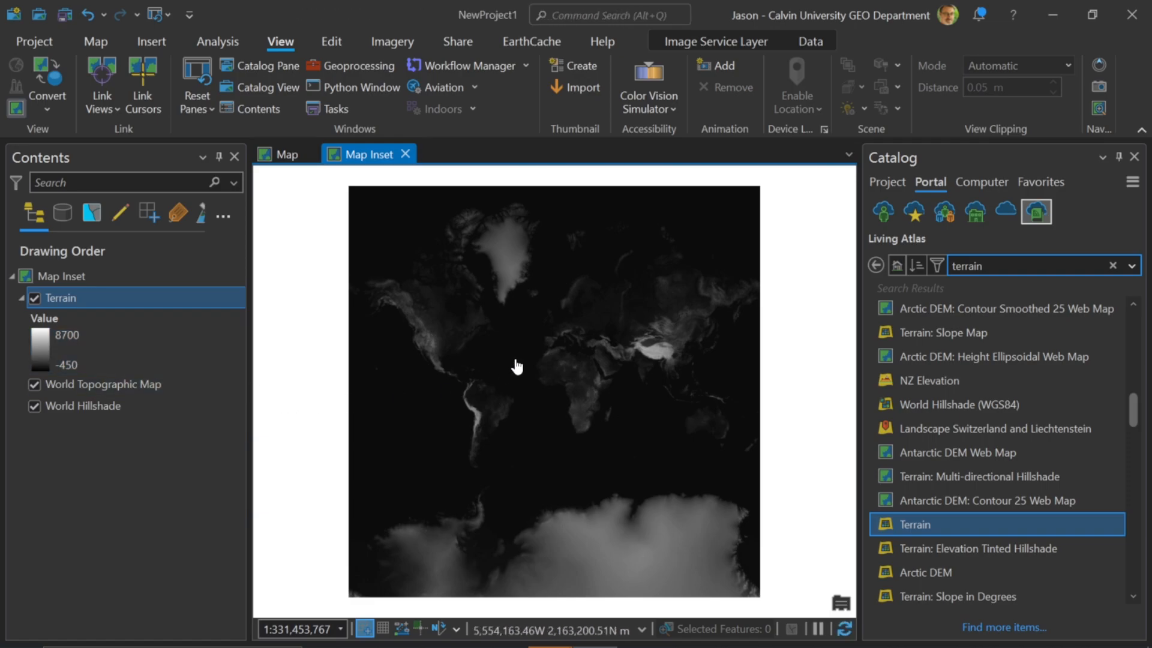
mouse_move(652, 350)
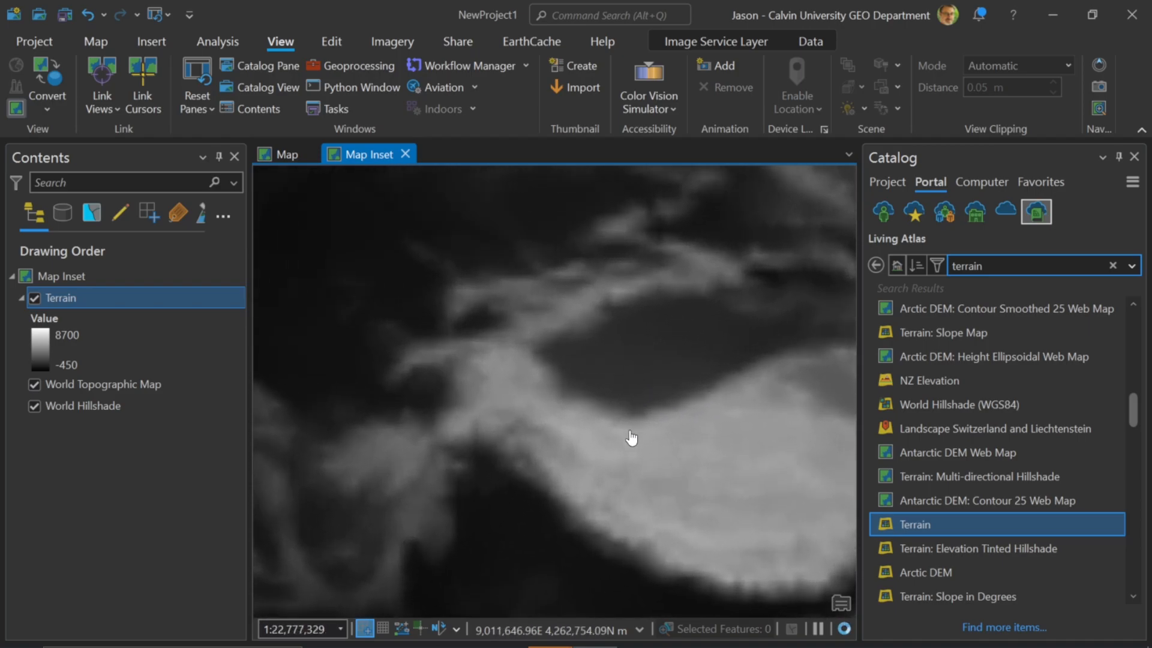
Hide Terrain, then pan and zoom Map Inset onto the Brahmaputra River near Chenga
left_click_drag(632, 437, 505, 415)
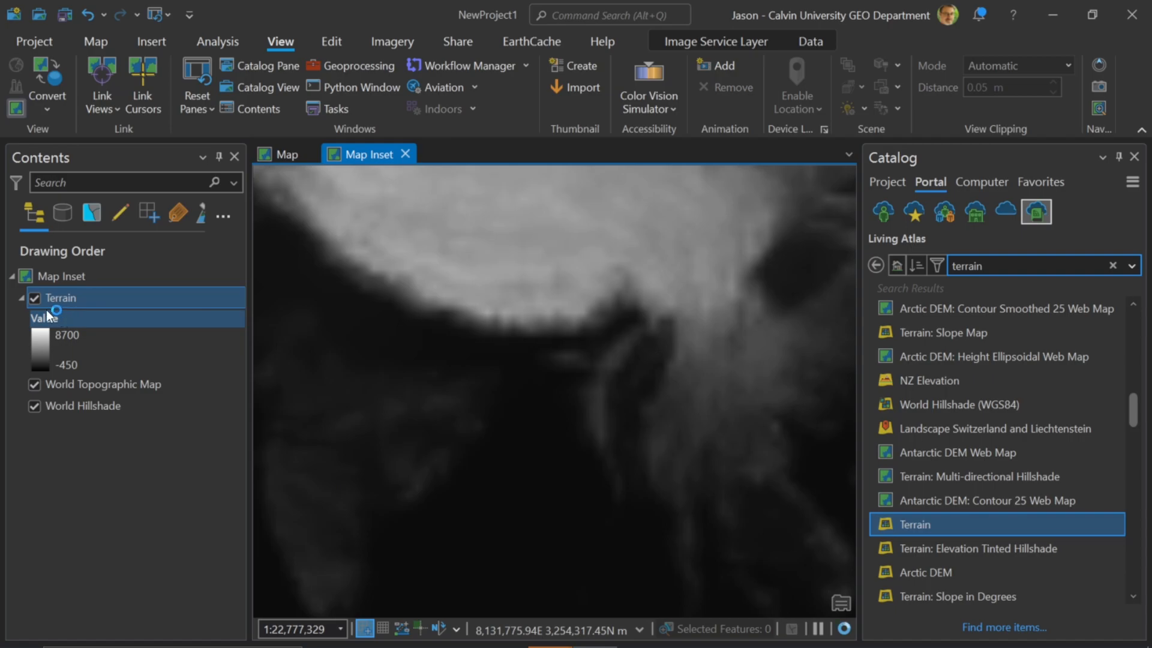
left_click(35, 298)
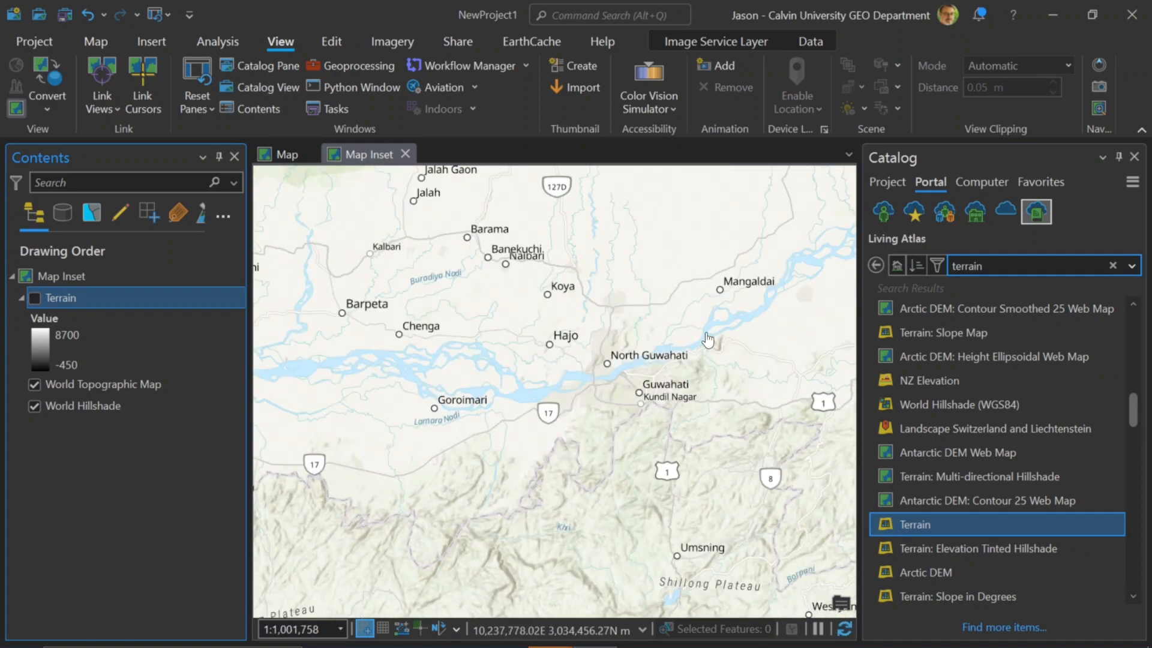
left_click_drag(709, 337, 542, 399)
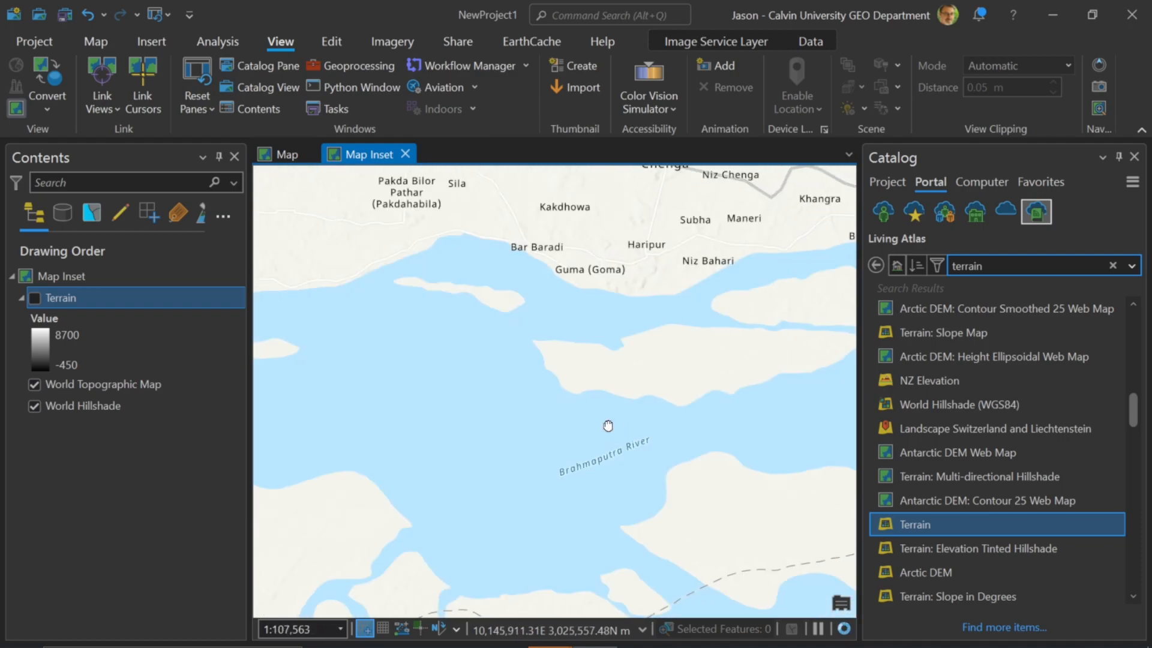
left_click_drag(608, 426, 444, 420)
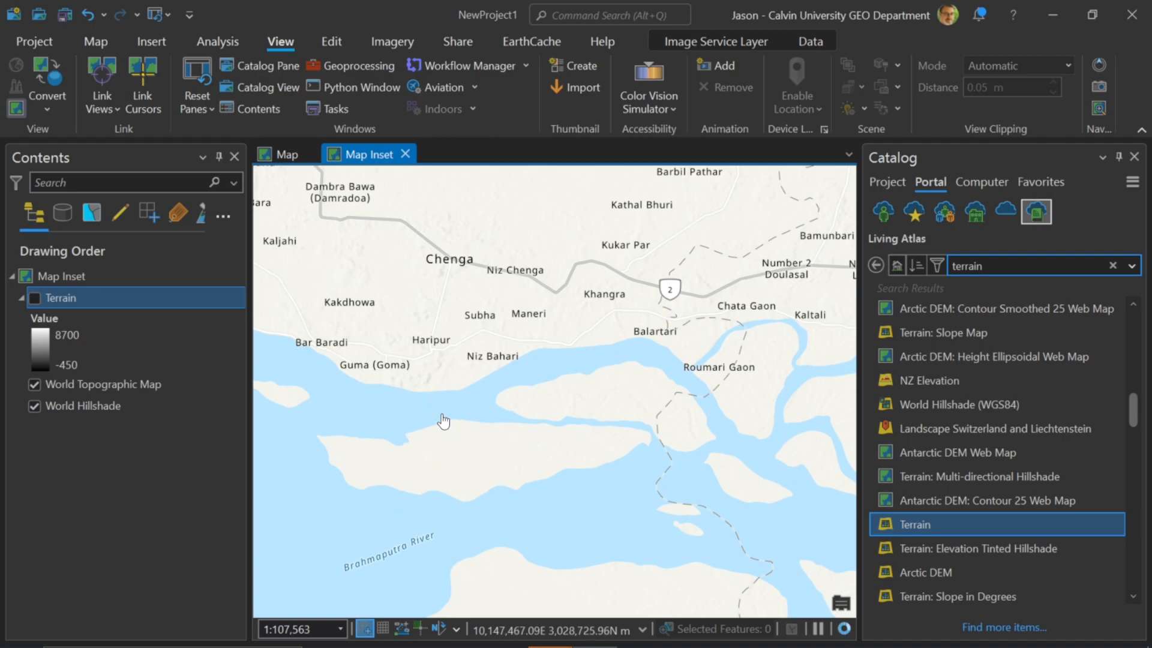
Turn Terrain back on and select World Hillshade, Terrain, World Topographic Map and the legend in Contents
left_click(35, 298)
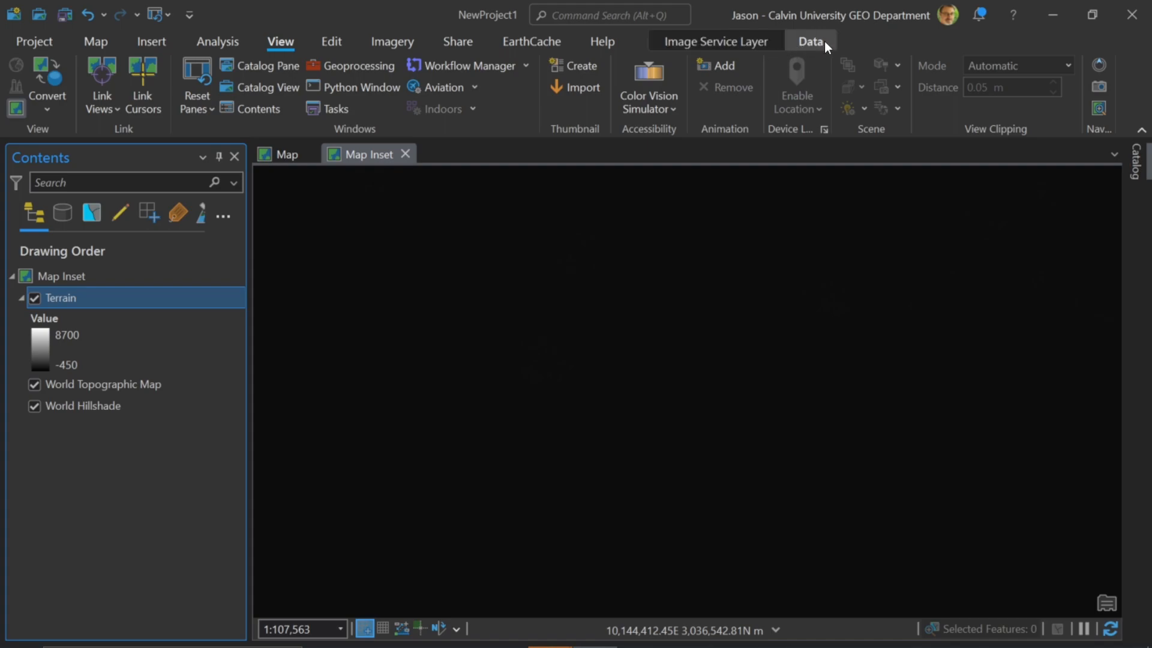
left_click(91, 405)
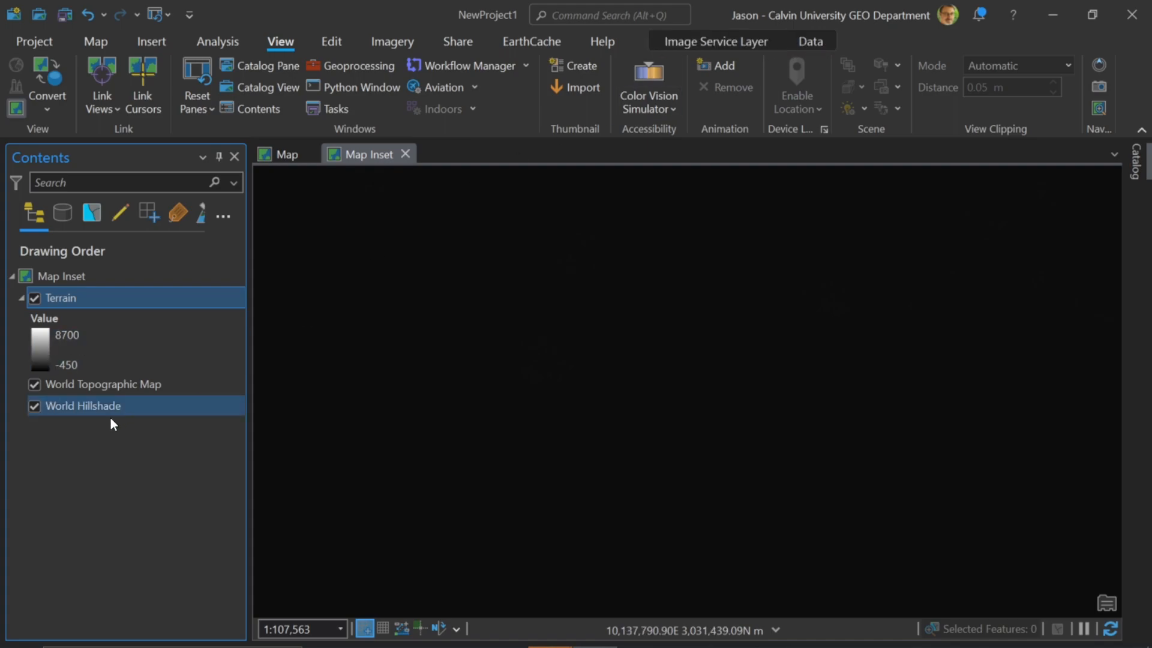
left_click(62, 297)
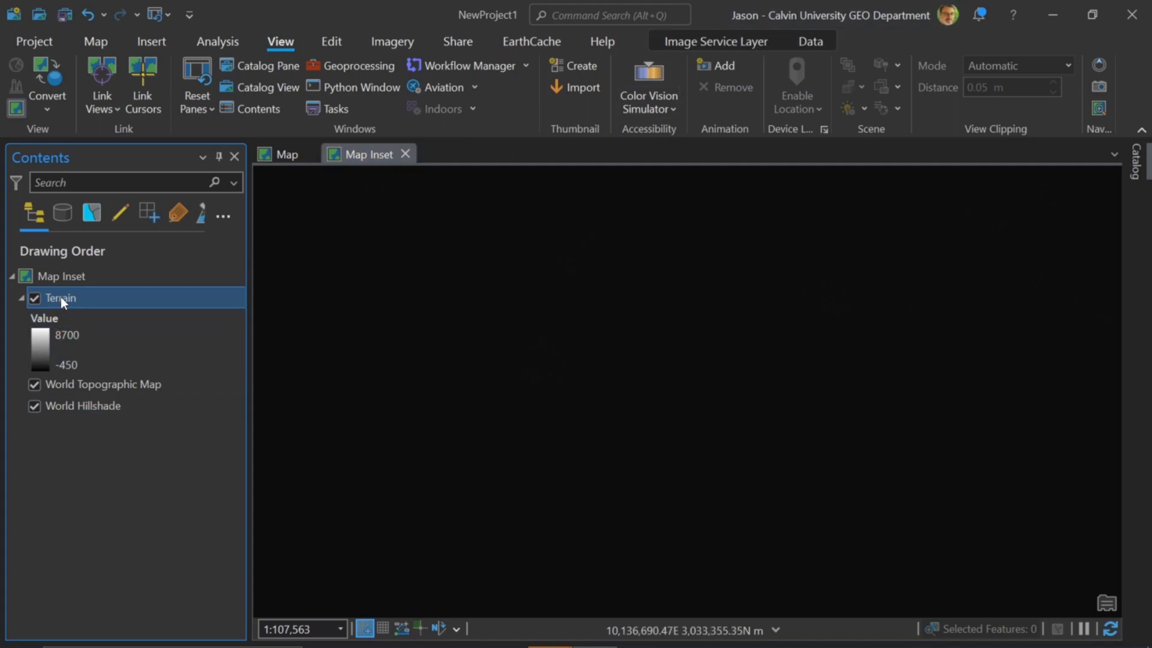
left_click(103, 383)
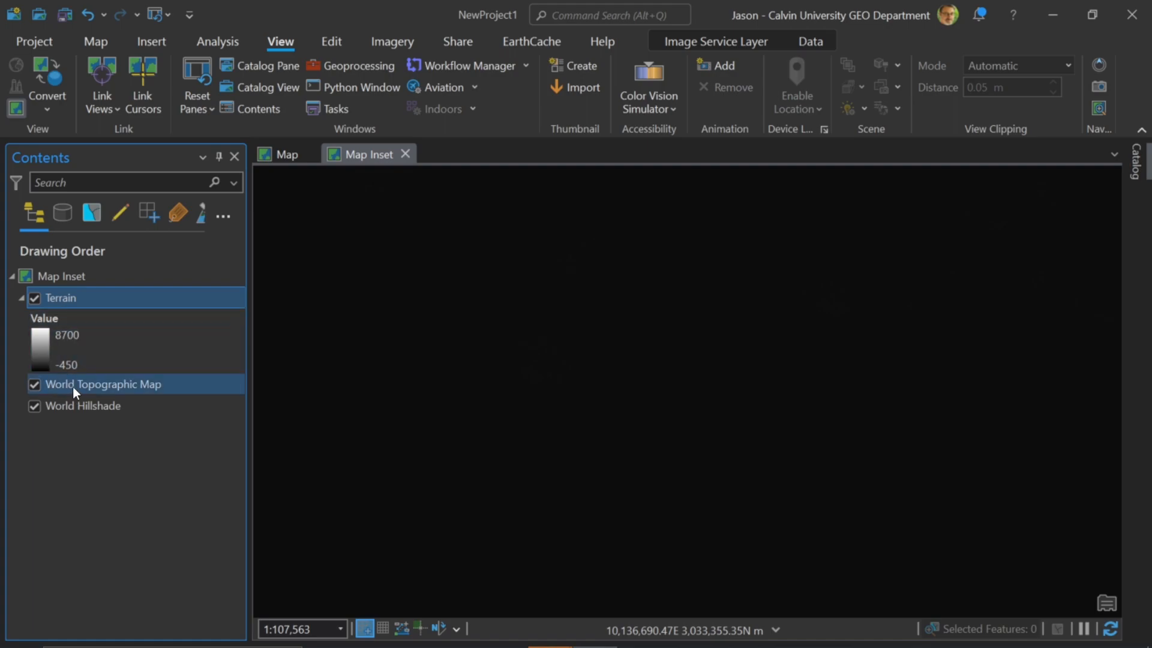
left_click(102, 383)
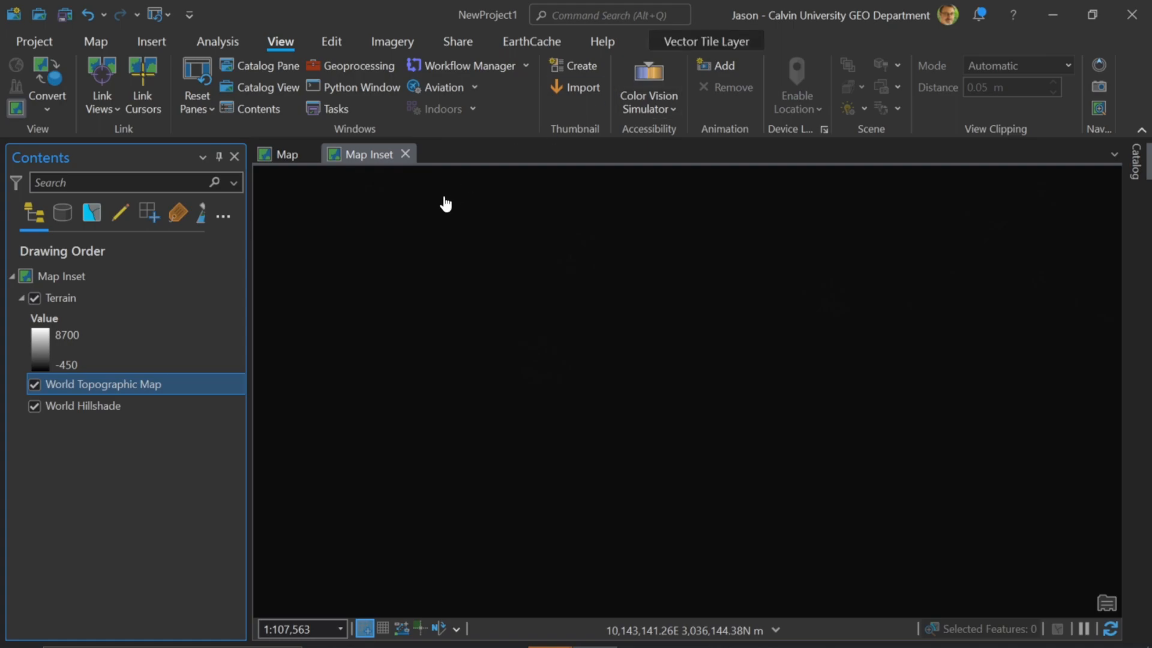
left_click(60, 298)
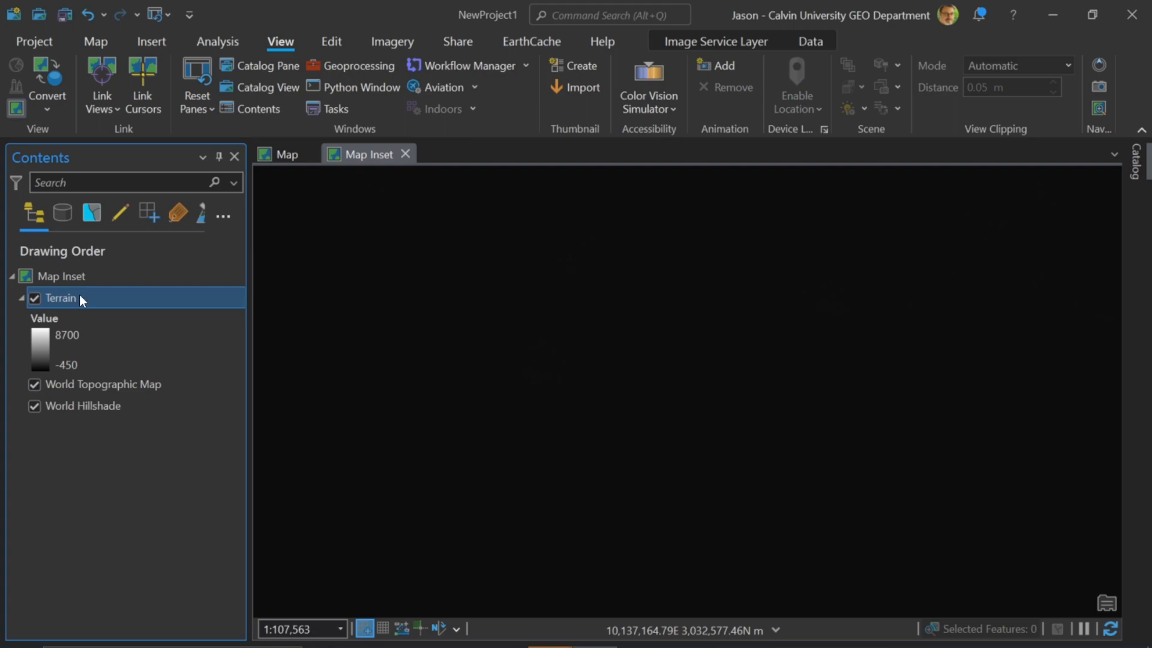
left_click(43, 318)
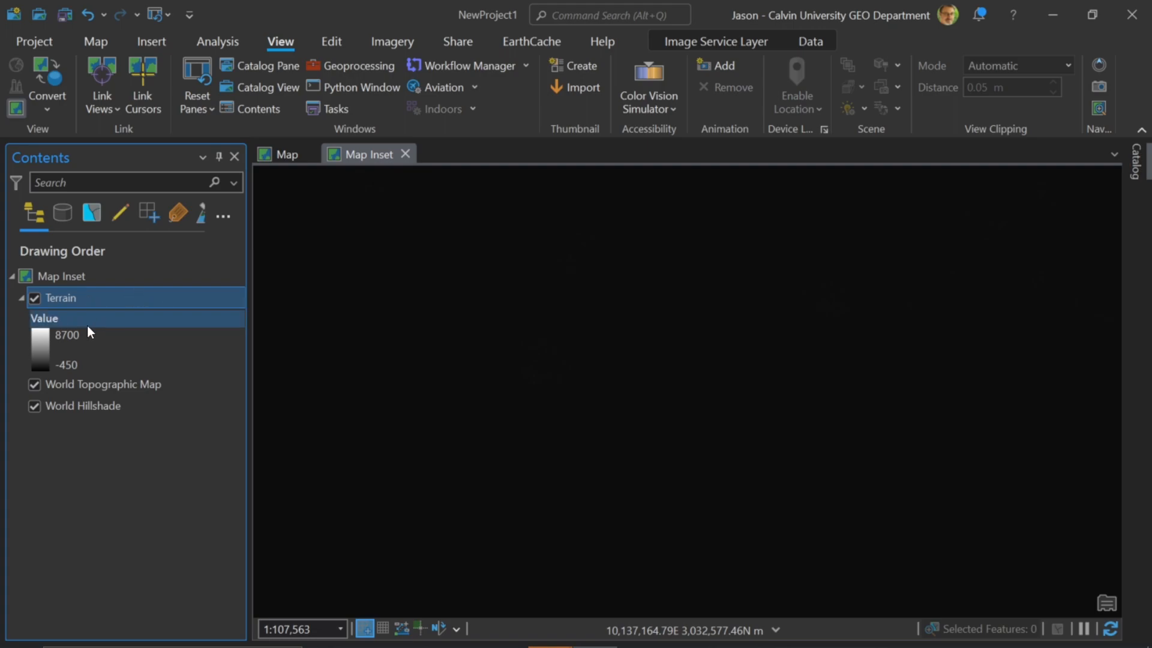
mouse_move(158, 301)
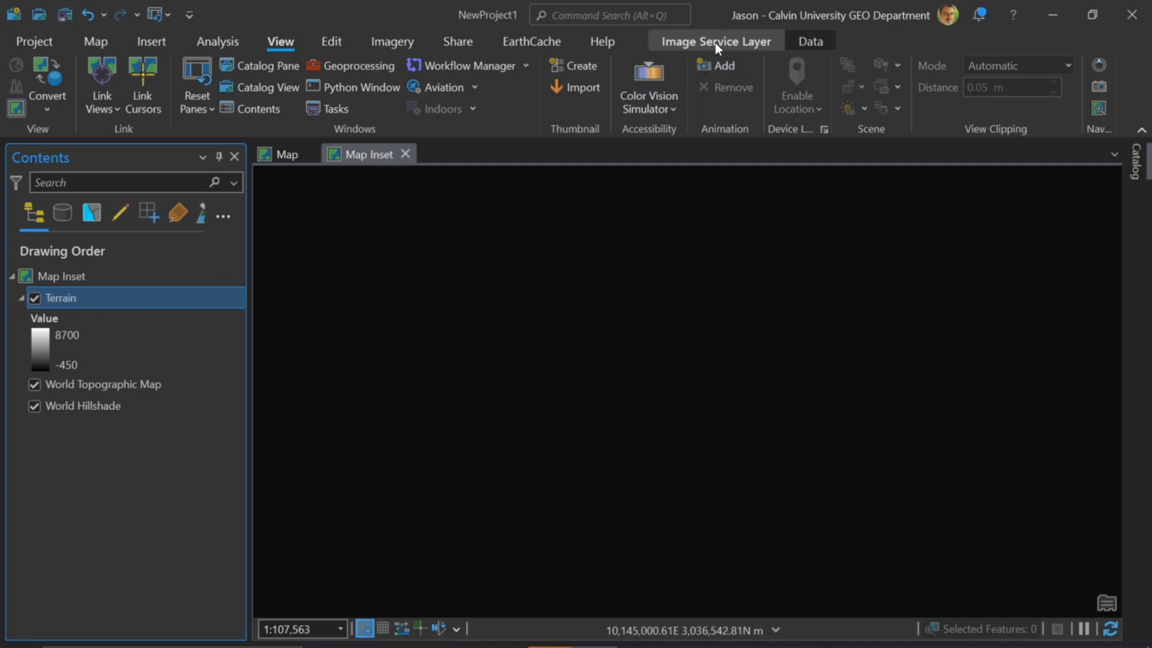
Enable DRA on the Terrain layer's Image Service Layer rendering options
left_click(713, 40)
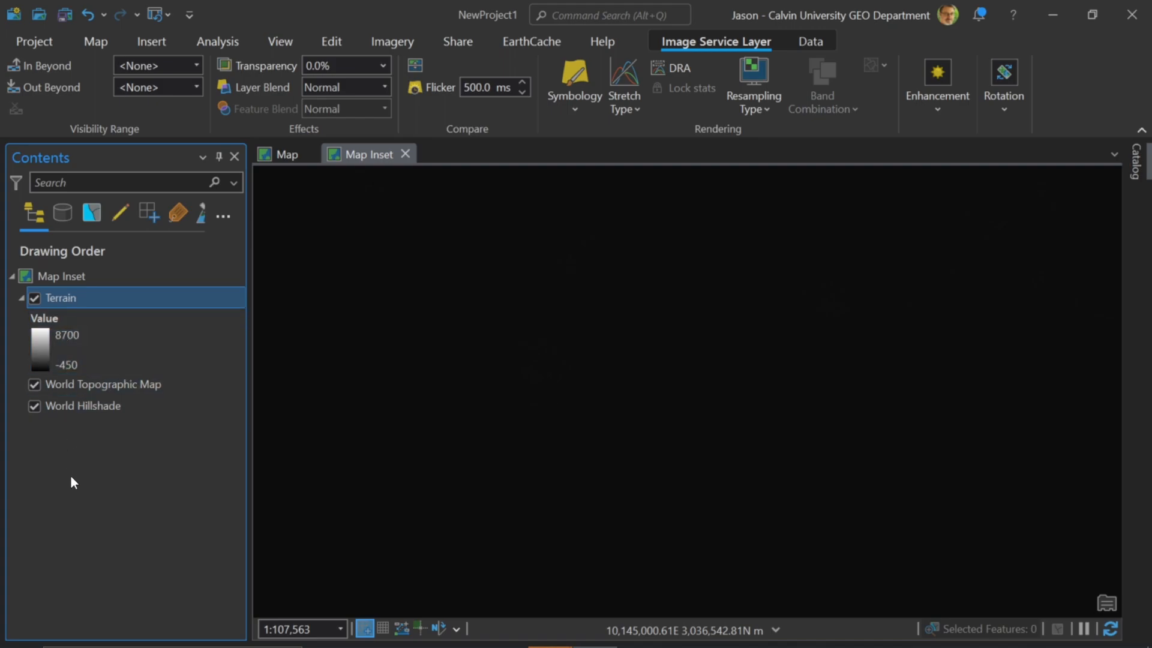
mouse_move(77, 484)
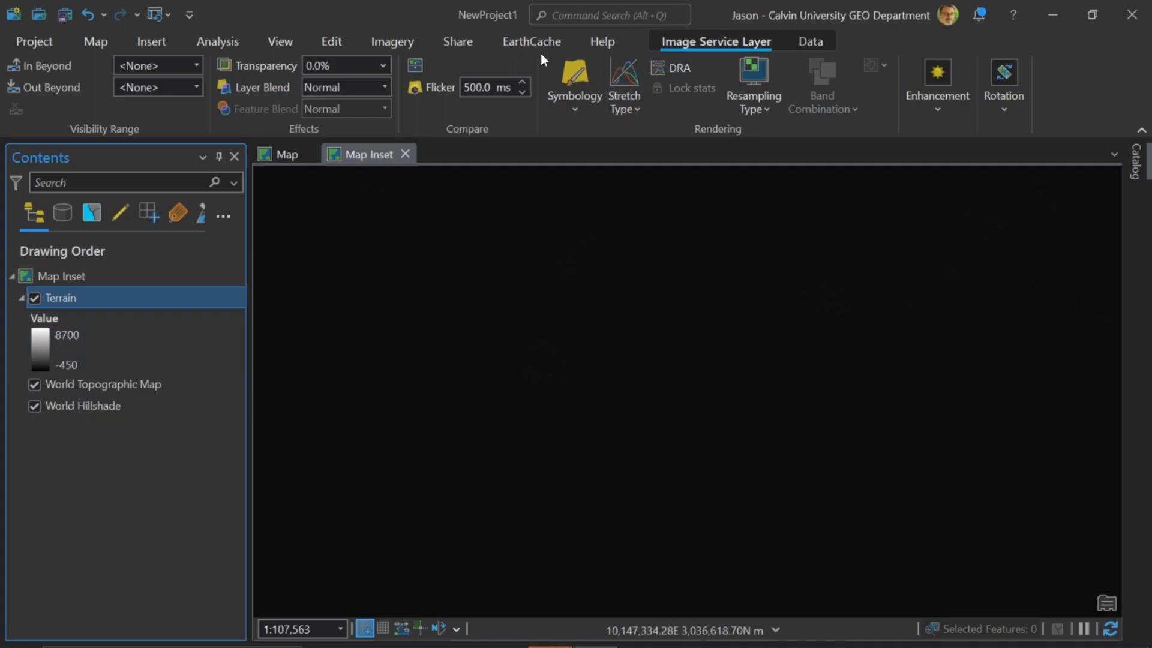
mouse_move(490, 130)
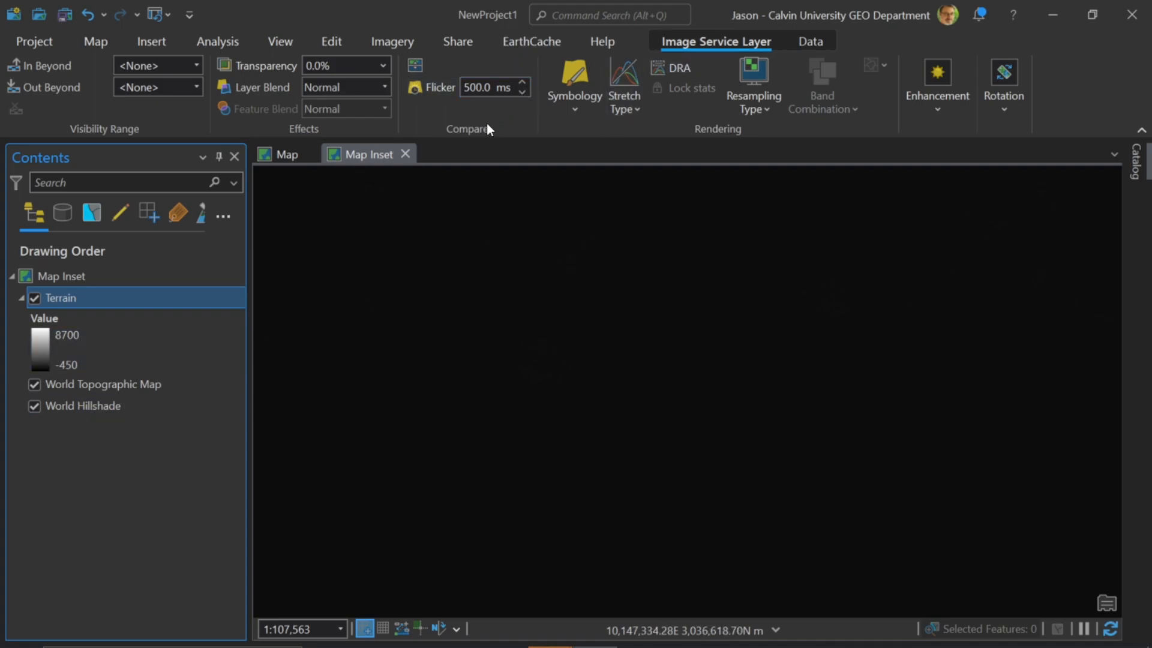
mouse_move(455, 121)
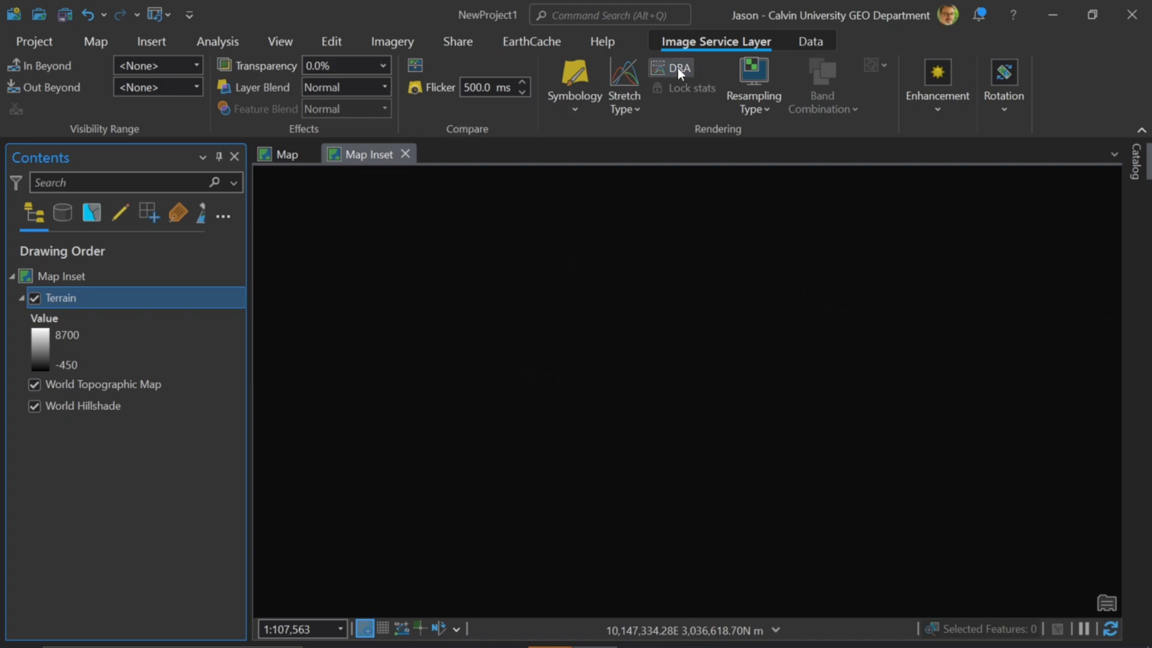
mouse_move(678, 69)
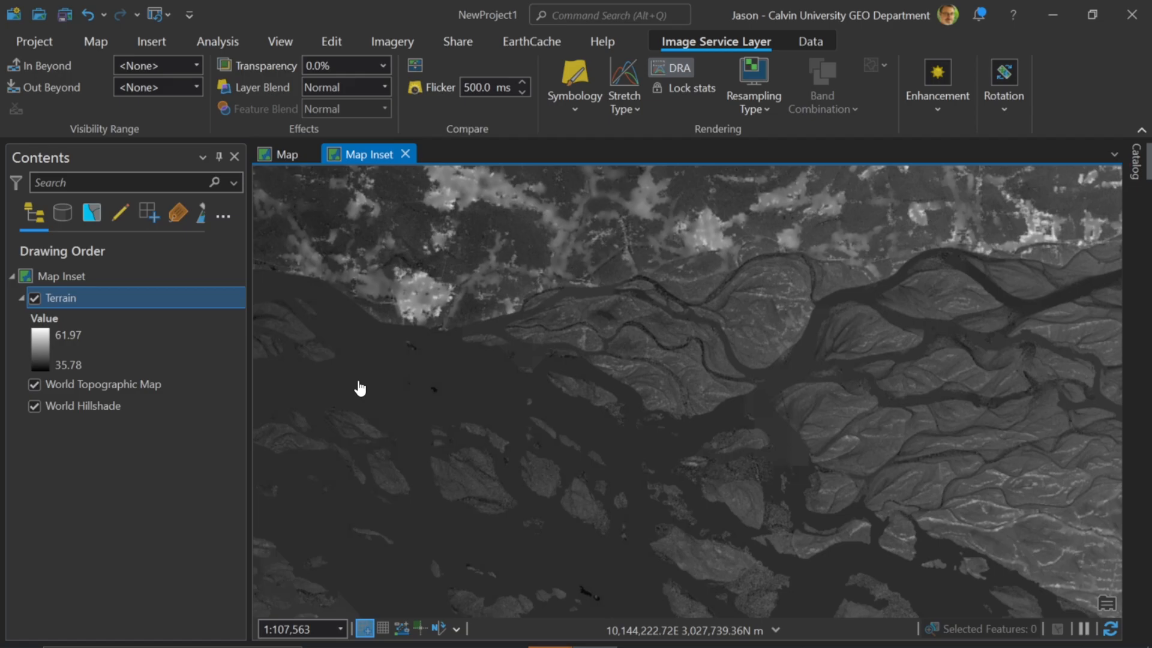
Apply the green-to-brown Elevation #11 colour scheme to Terrain's stretch symbology
left_click(575, 85)
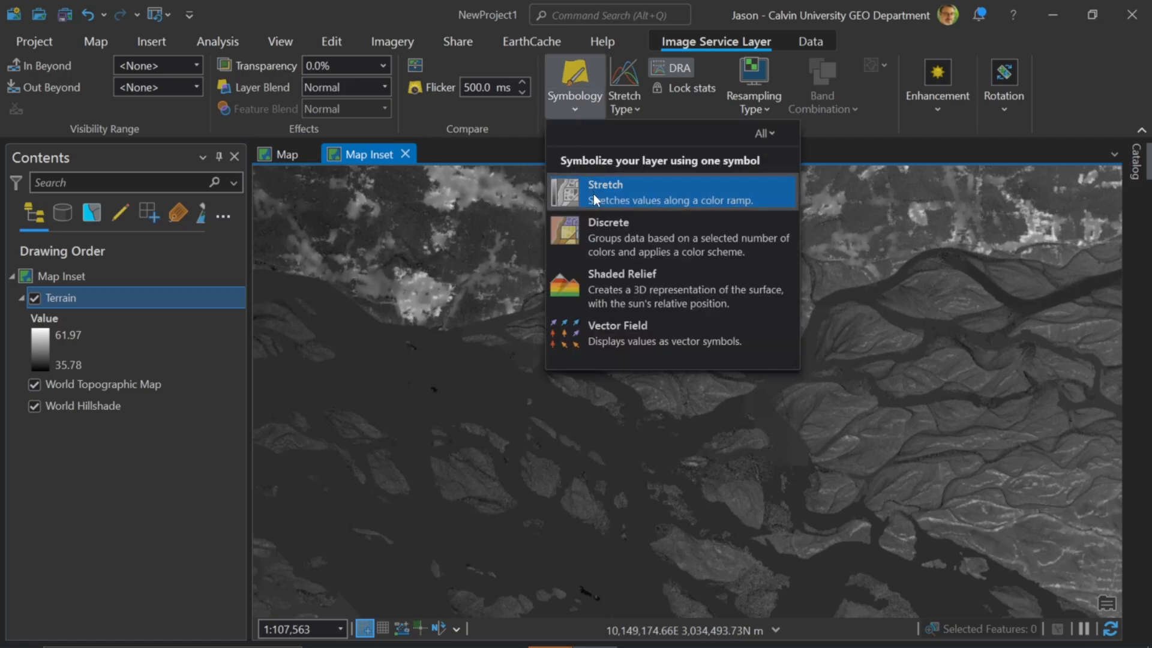
right_click(62, 298)
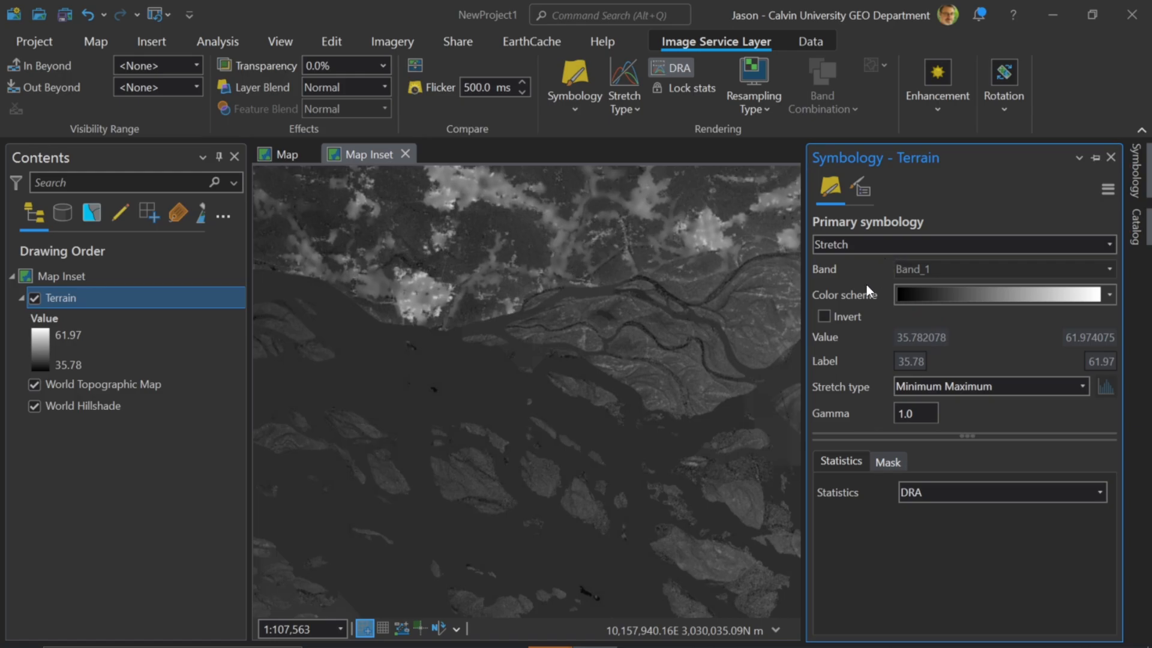
left_click(1109, 294)
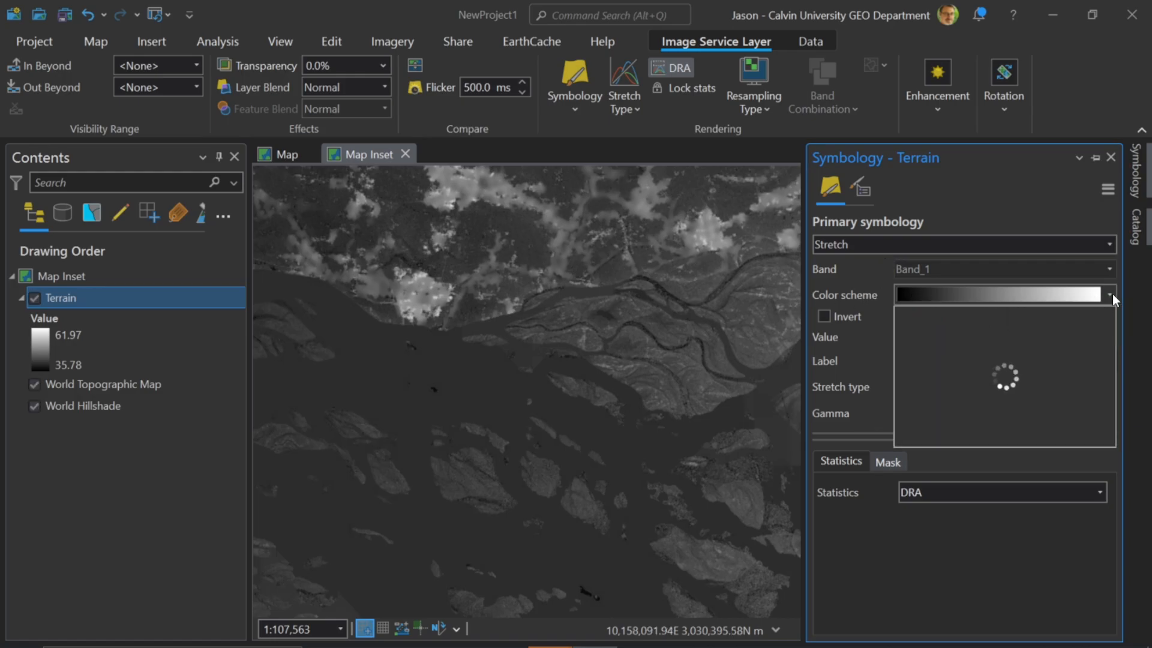
left_click(1108, 294)
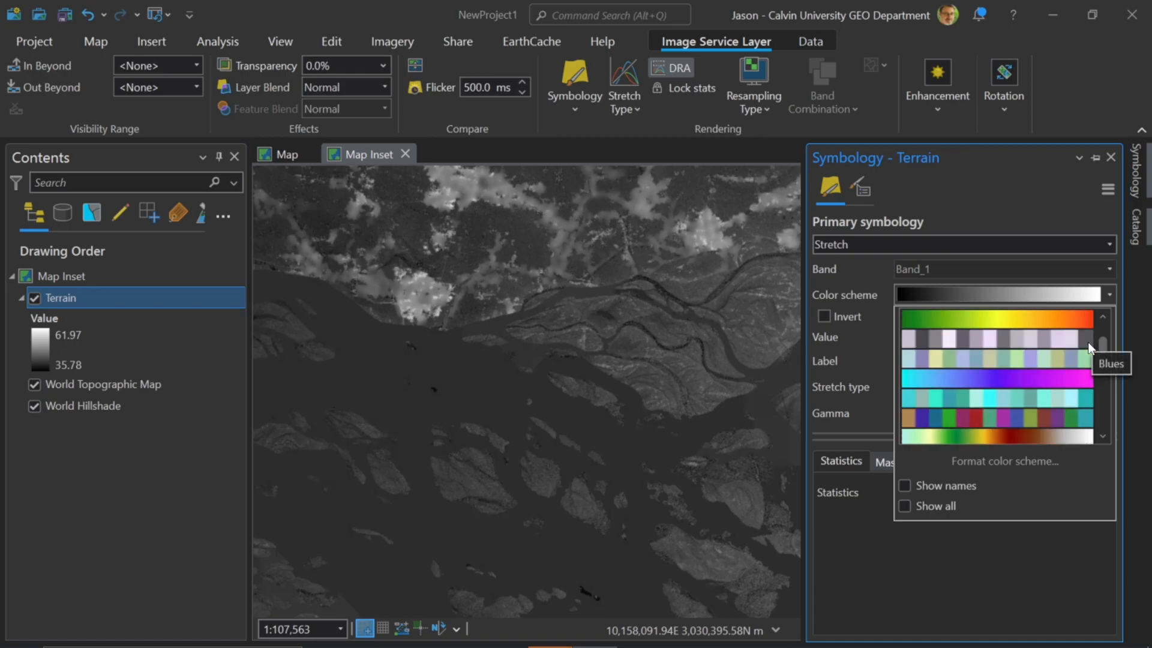
scroll("down", 3)
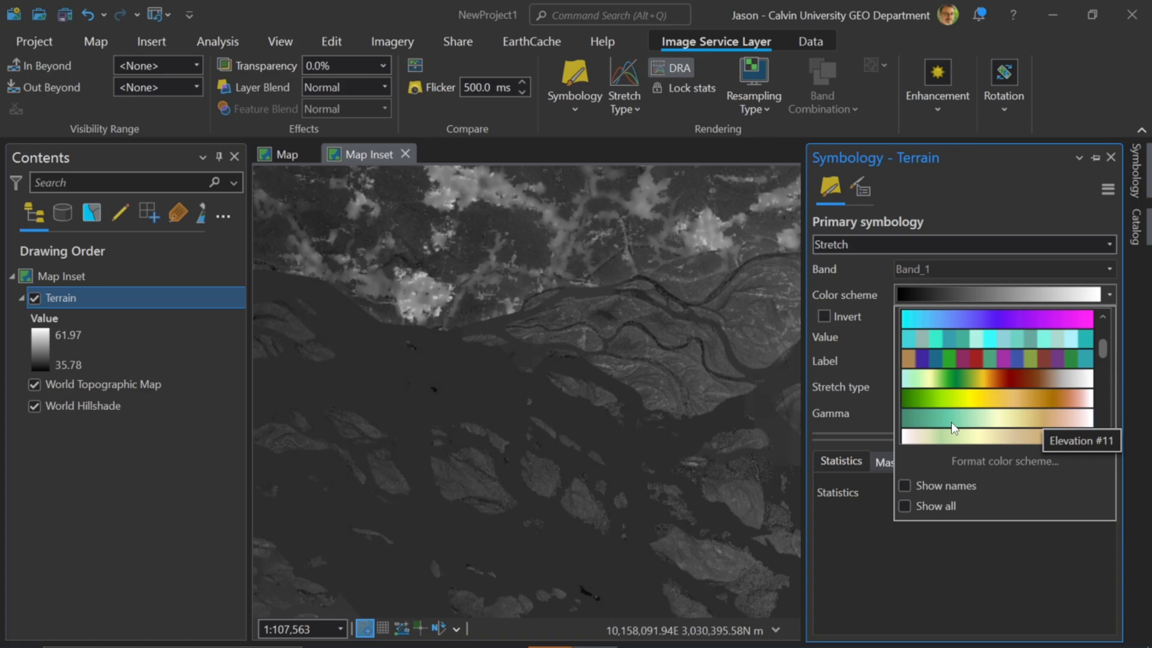
left_click(996, 438)
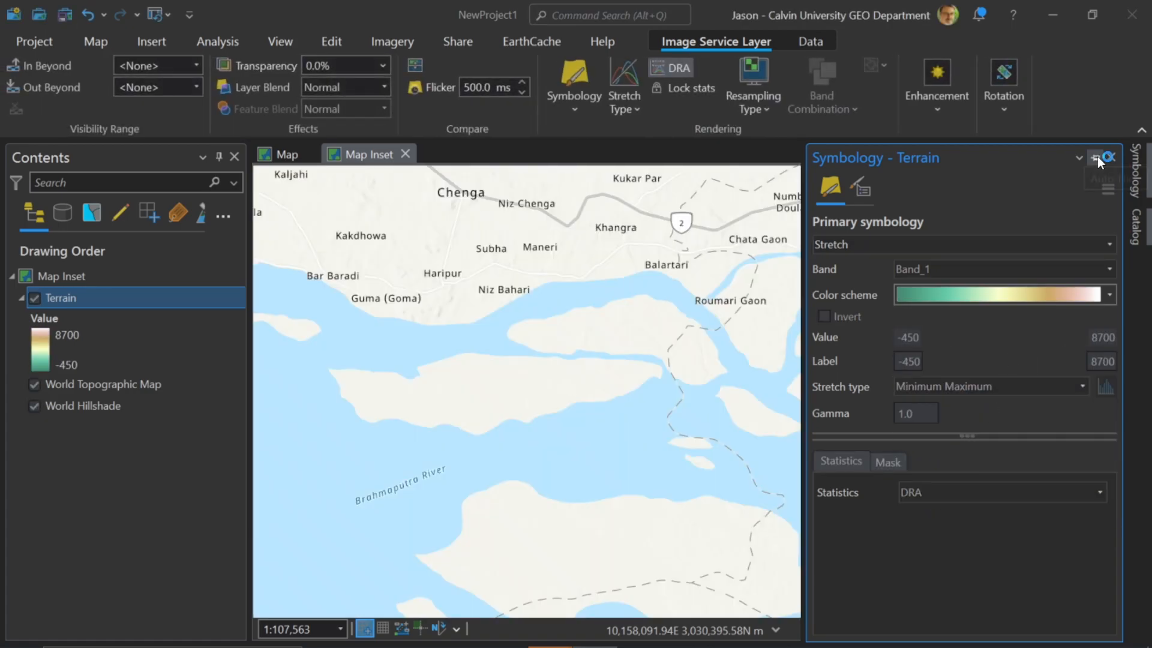
left_click(1111, 157)
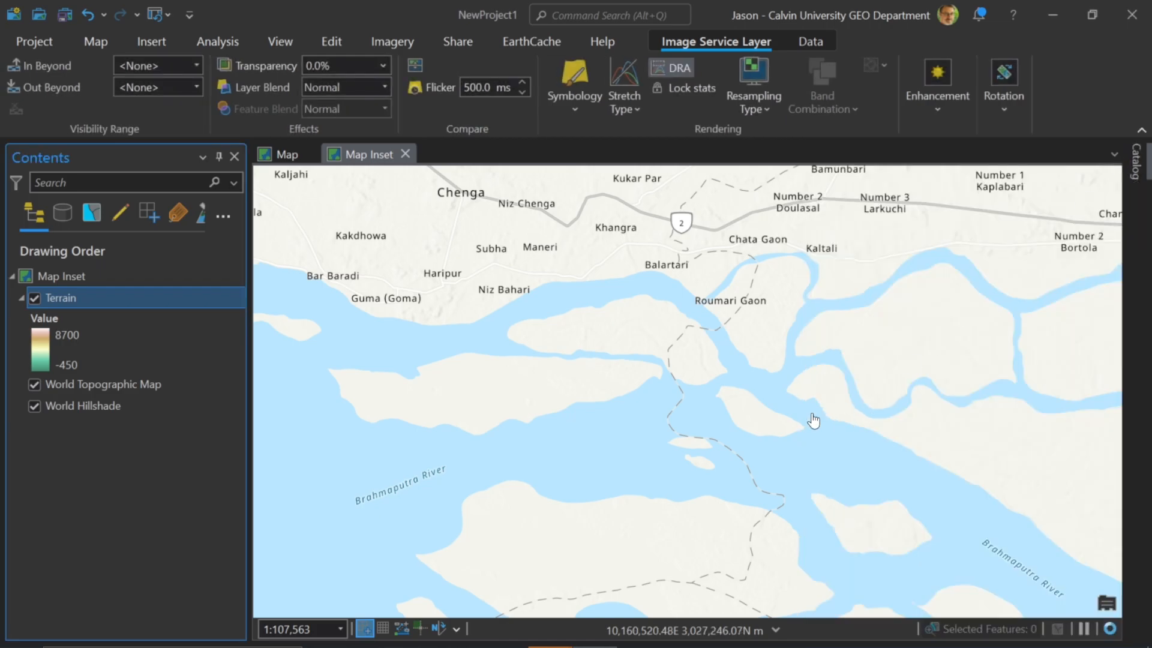
mouse_move(756, 432)
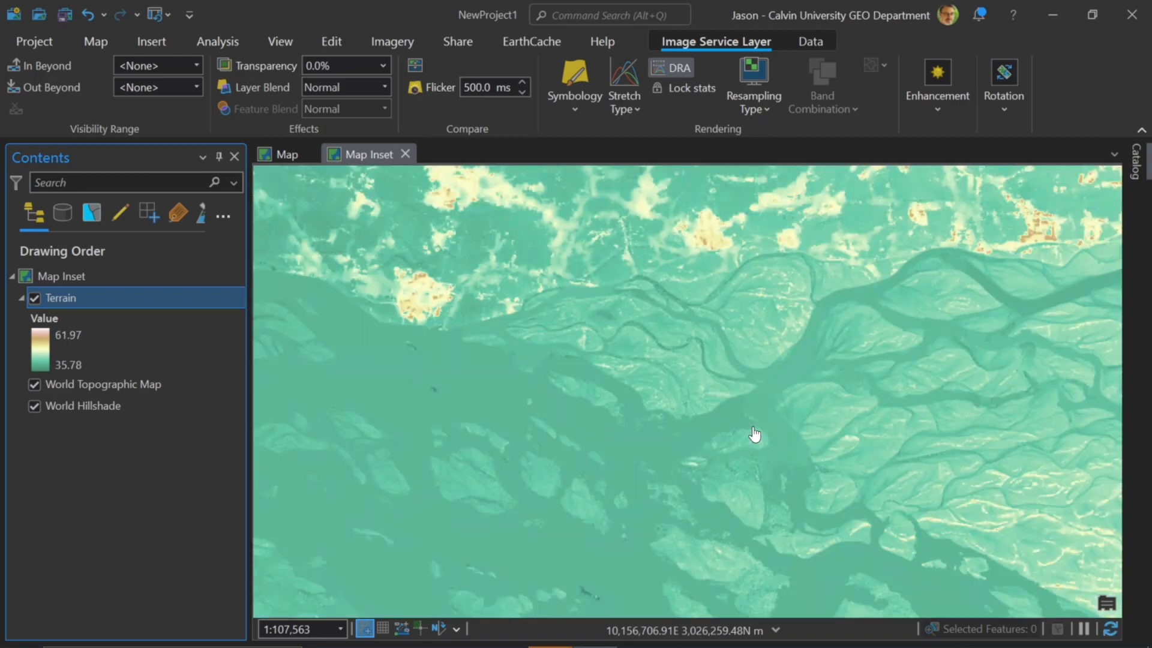
Zoom in on the braided river bars, pan along the river, then zoom partway out
left_click_drag(756, 432, 730, 370)
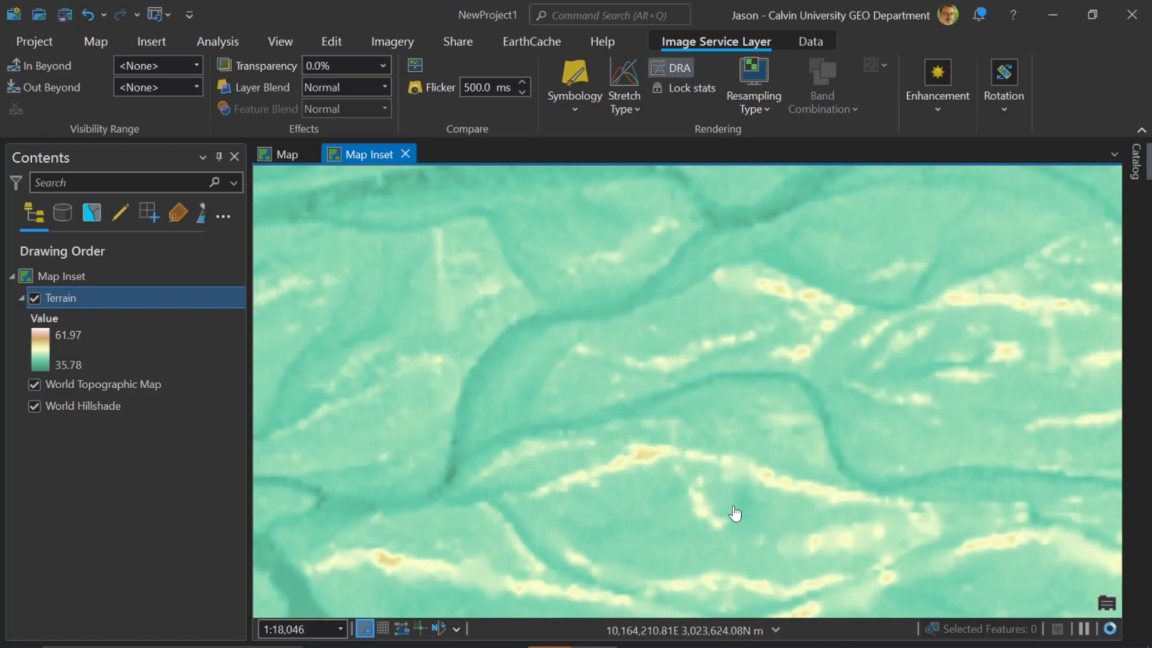
left_click_drag(736, 512, 823, 373)
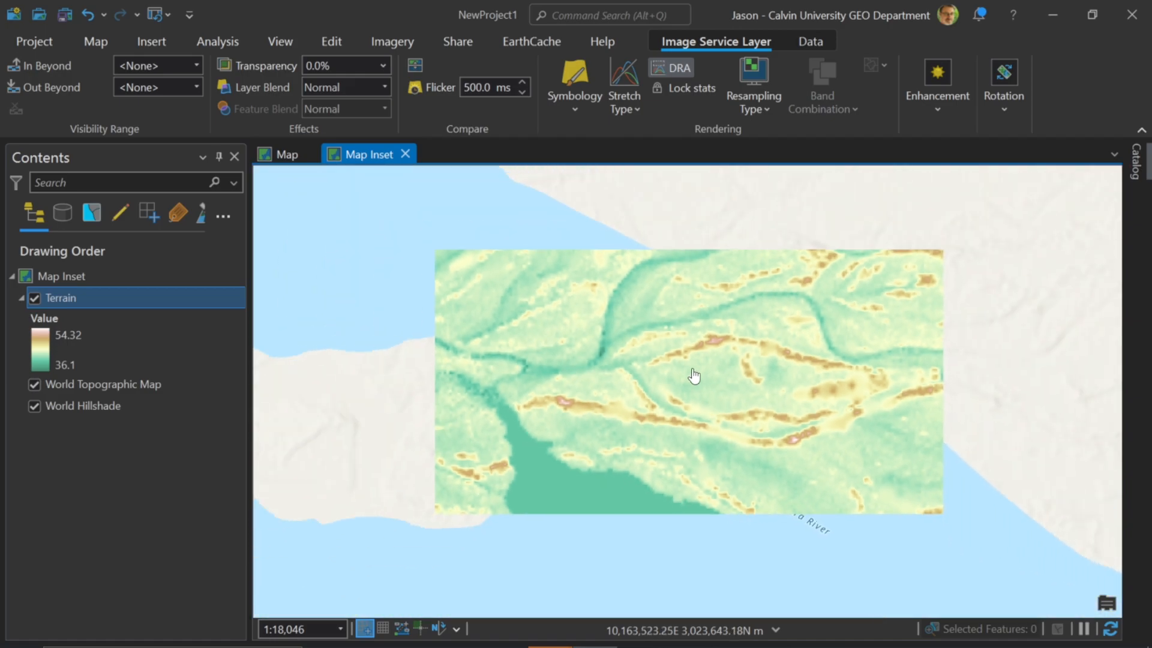
scroll("down", 3)
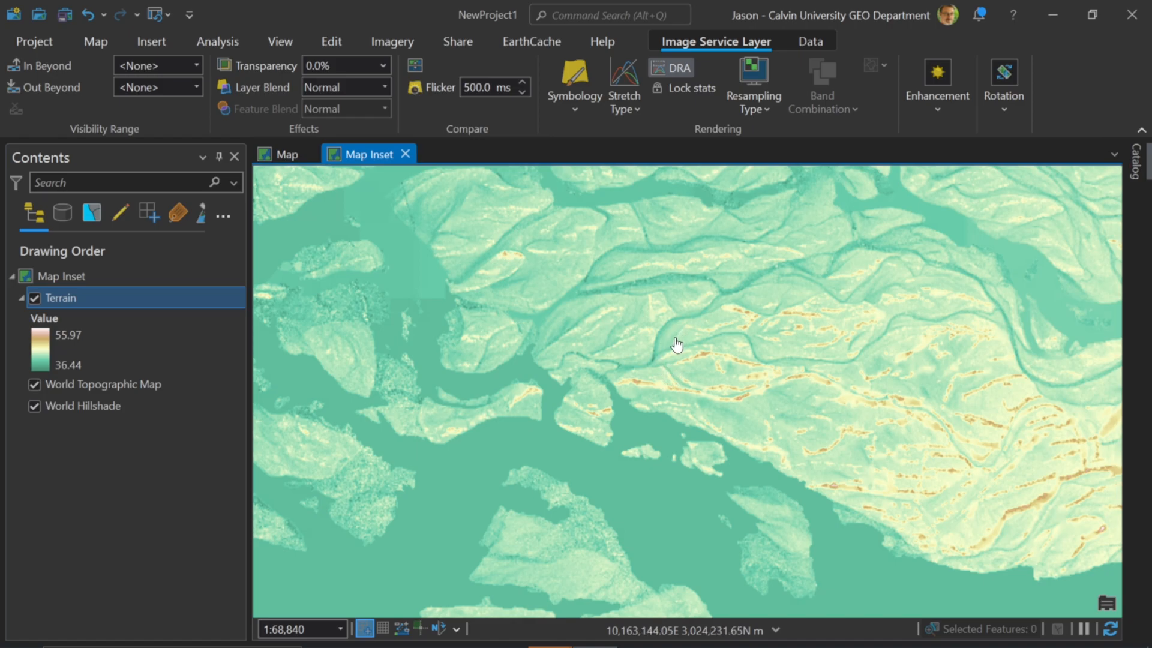
Open the Share As Web Map pane for Map Inset, then dismiss it
left_click(456, 41)
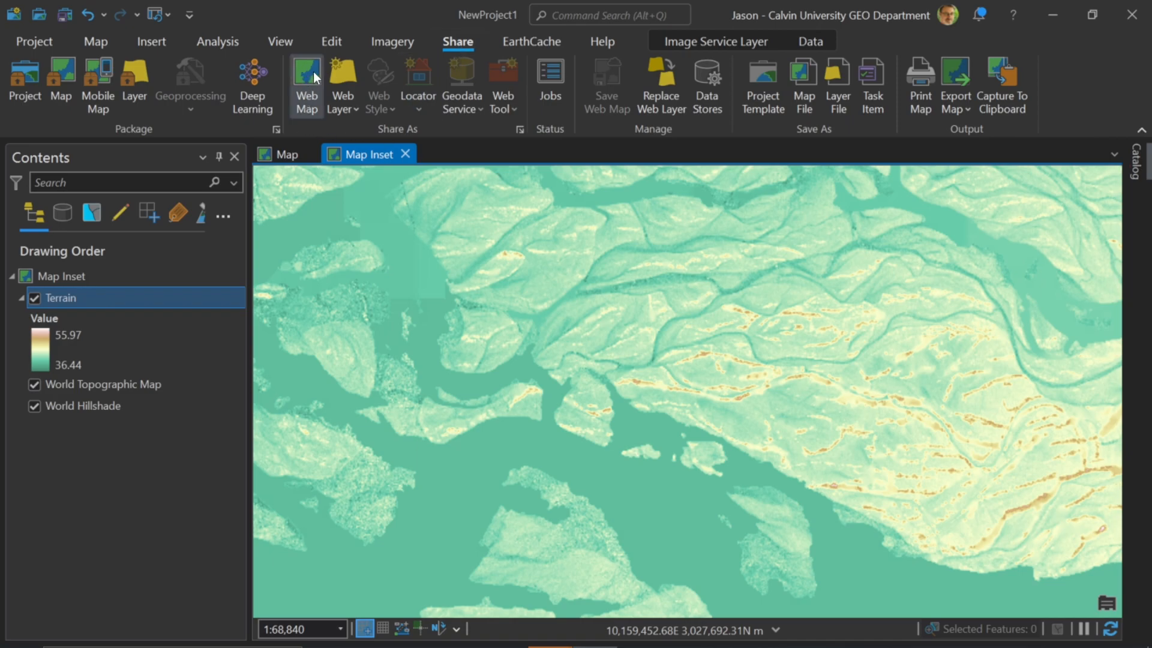
mouse_move(305, 82)
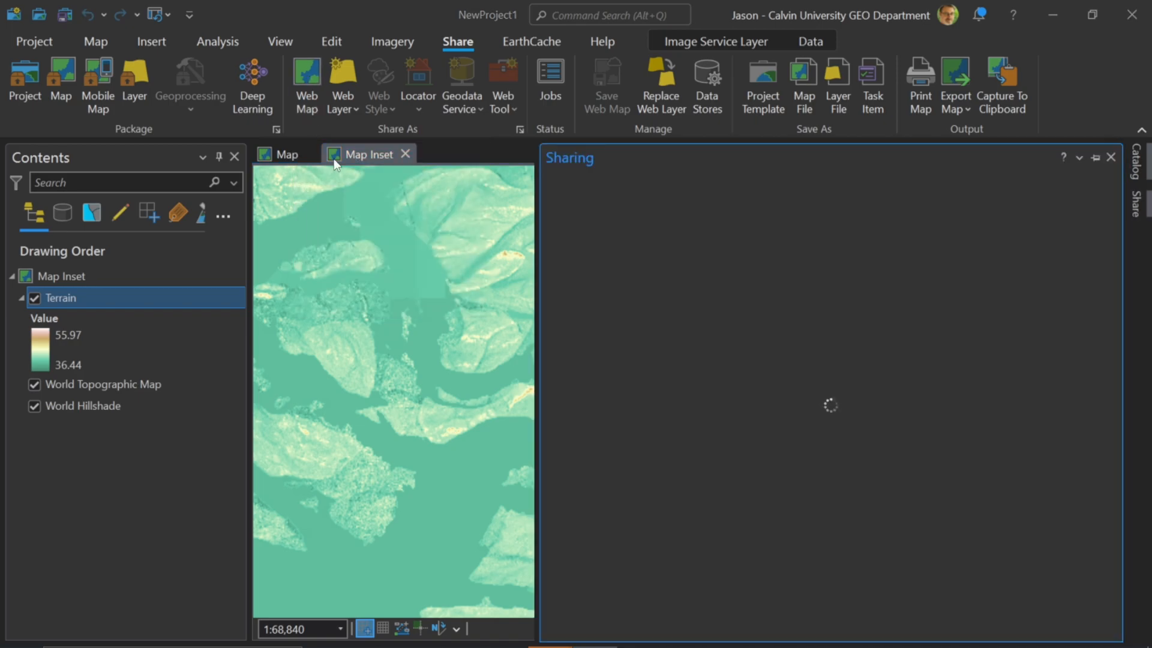
left_click(307, 83)
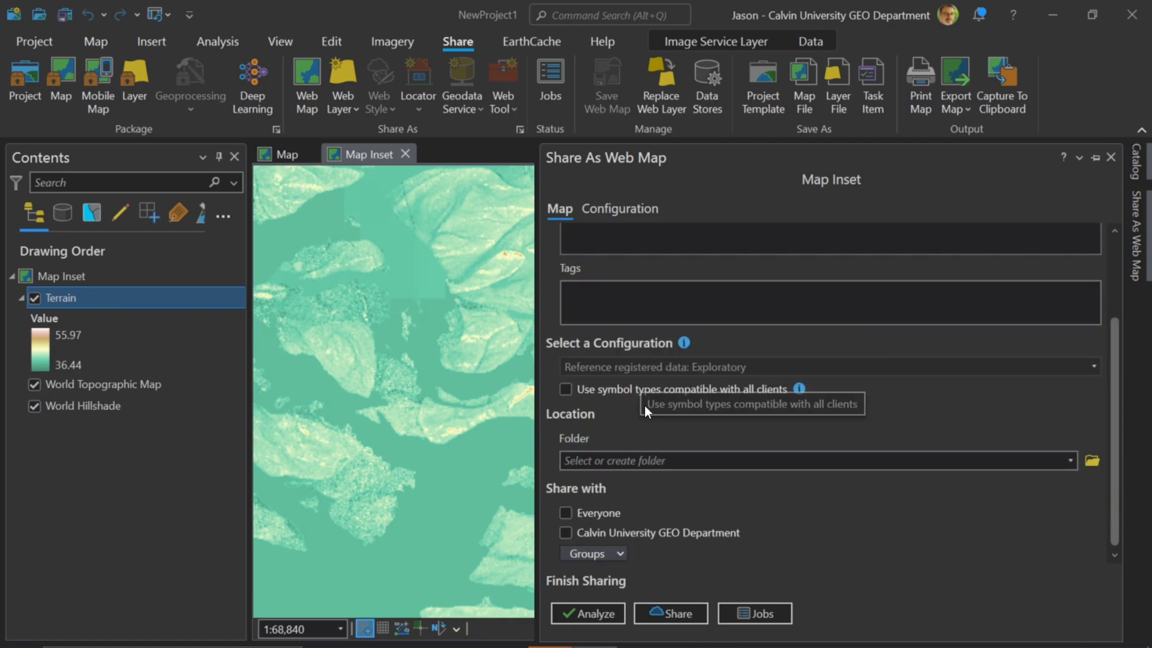
mouse_move(666, 420)
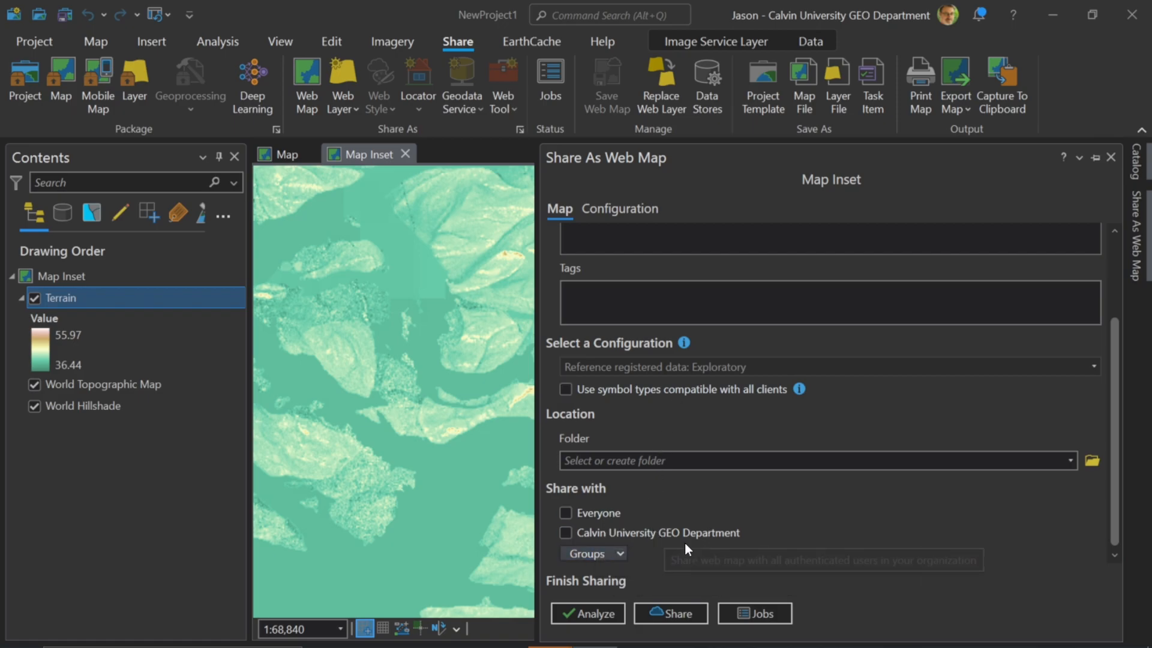
mouse_move(779, 164)
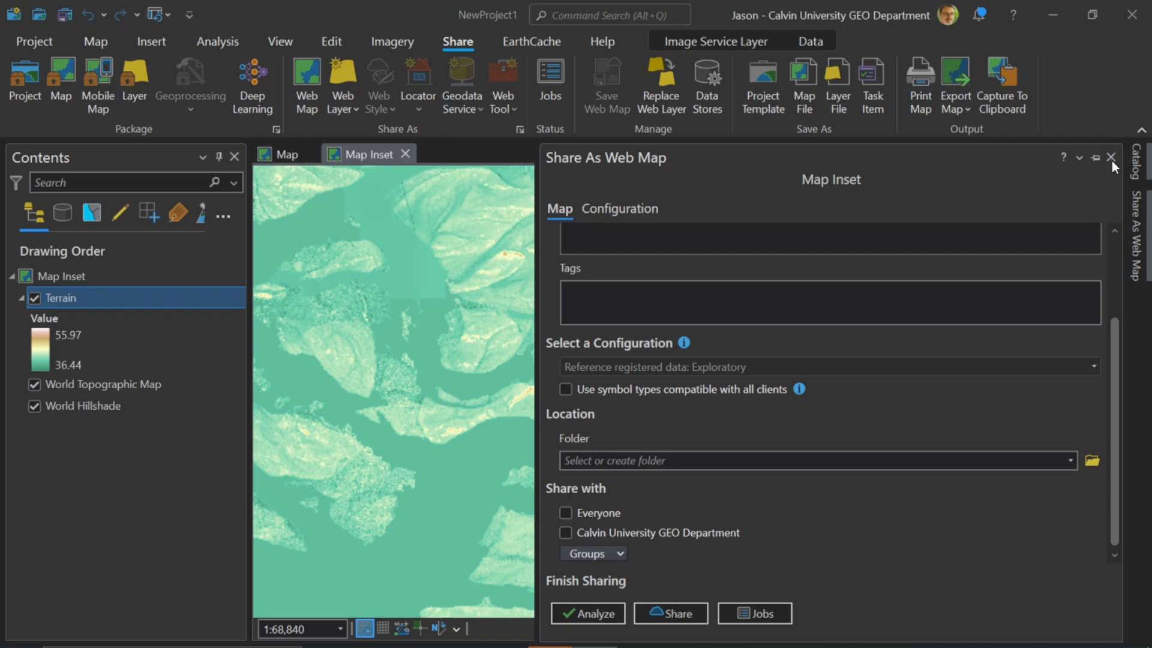
left_click(1111, 158)
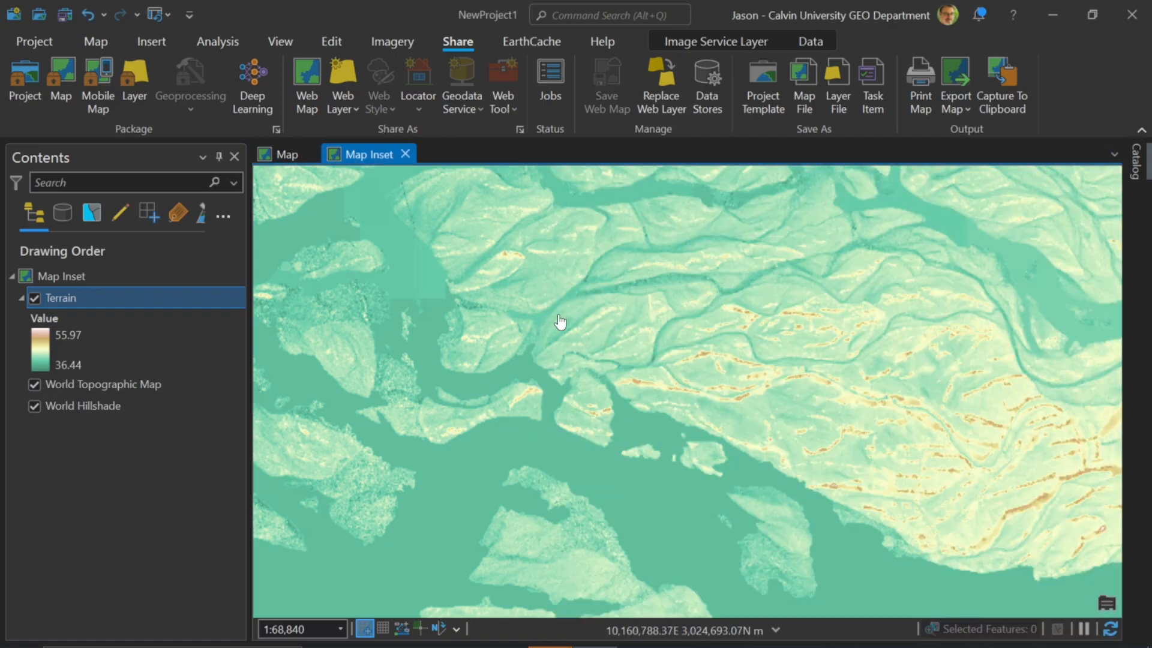
Pan the Map Inset view across the colour-ramped braided river terrain
left_click_drag(560, 321, 490, 198)
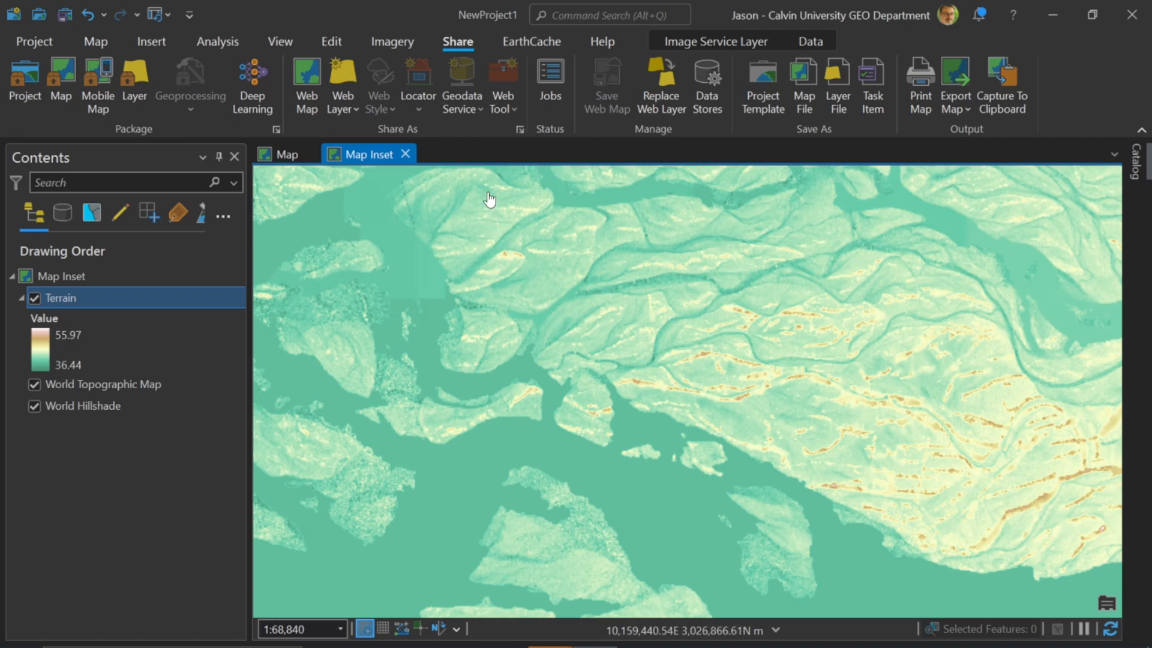
mouse_move(418, 84)
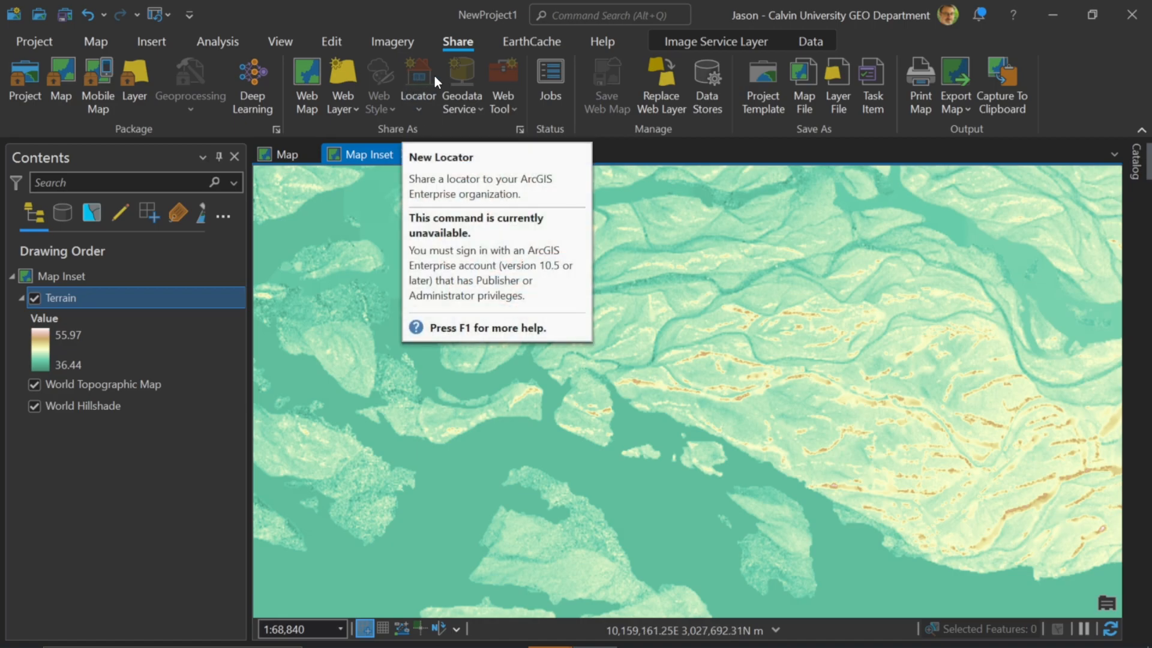
mouse_move(504, 86)
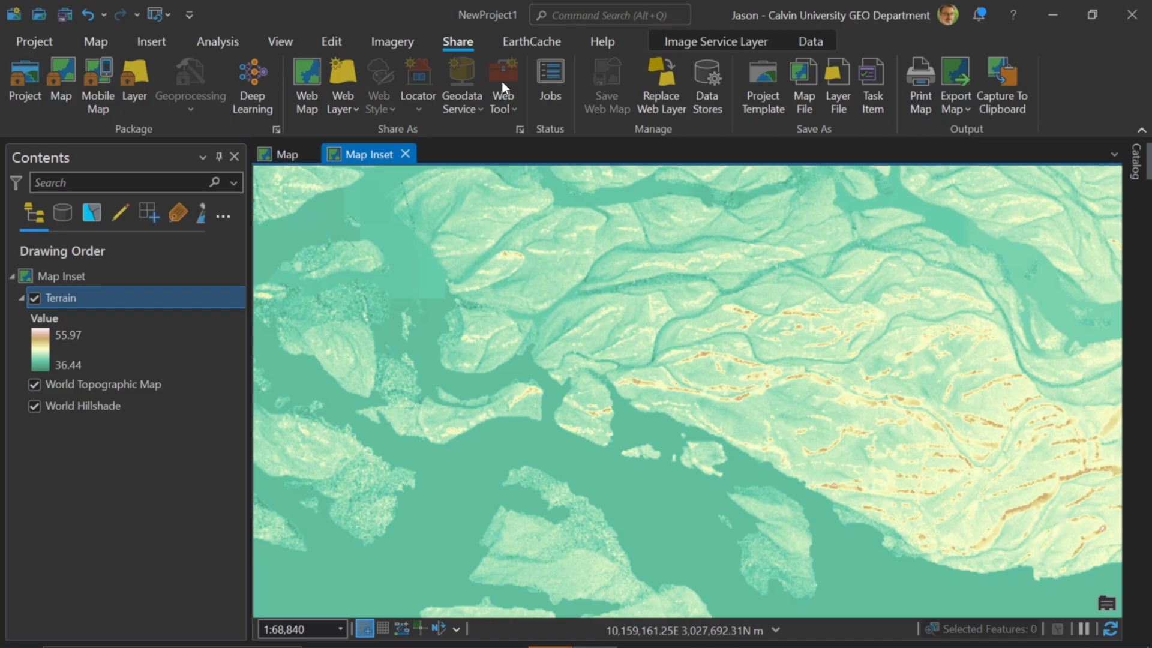
mouse_move(504, 85)
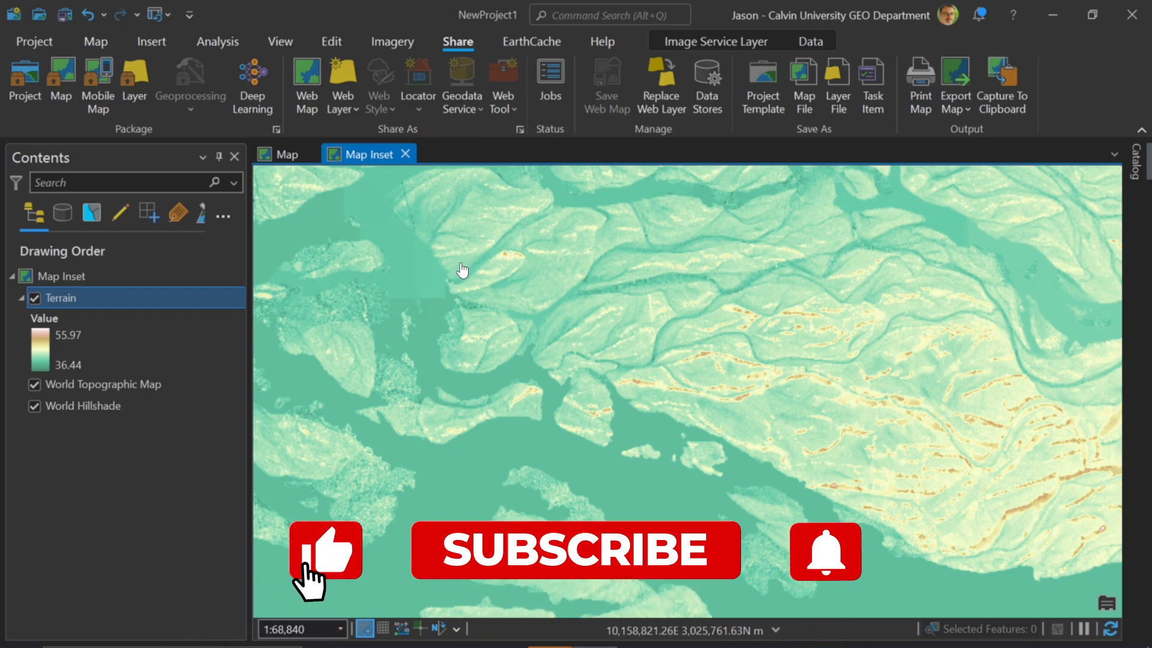
mouse_move(824, 554)
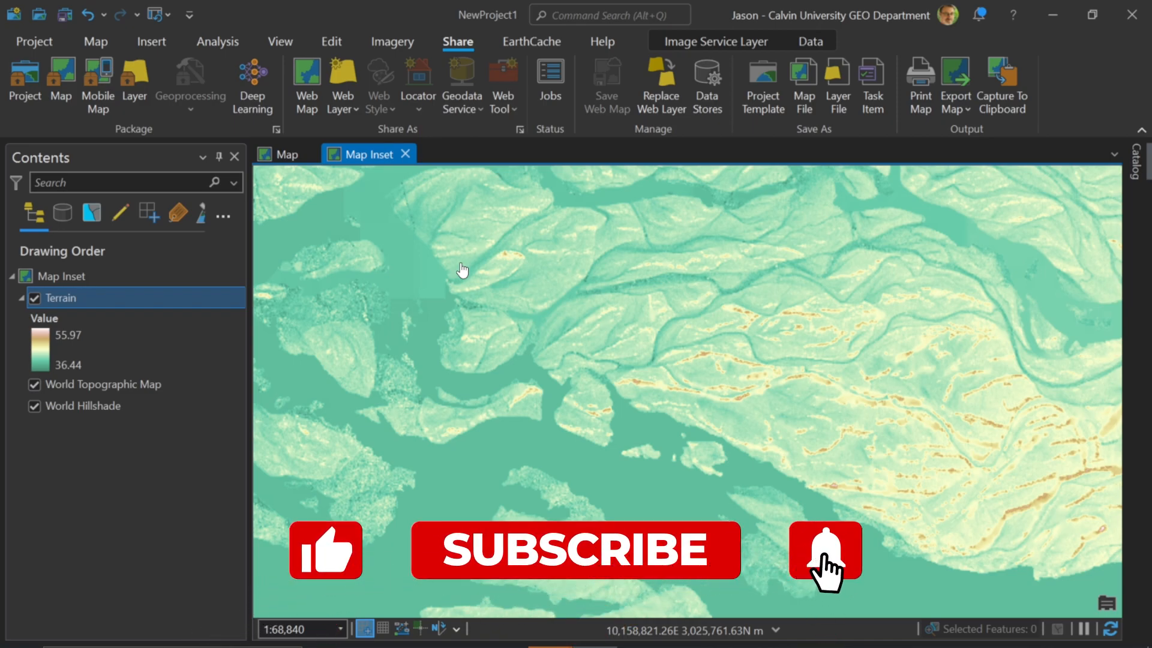